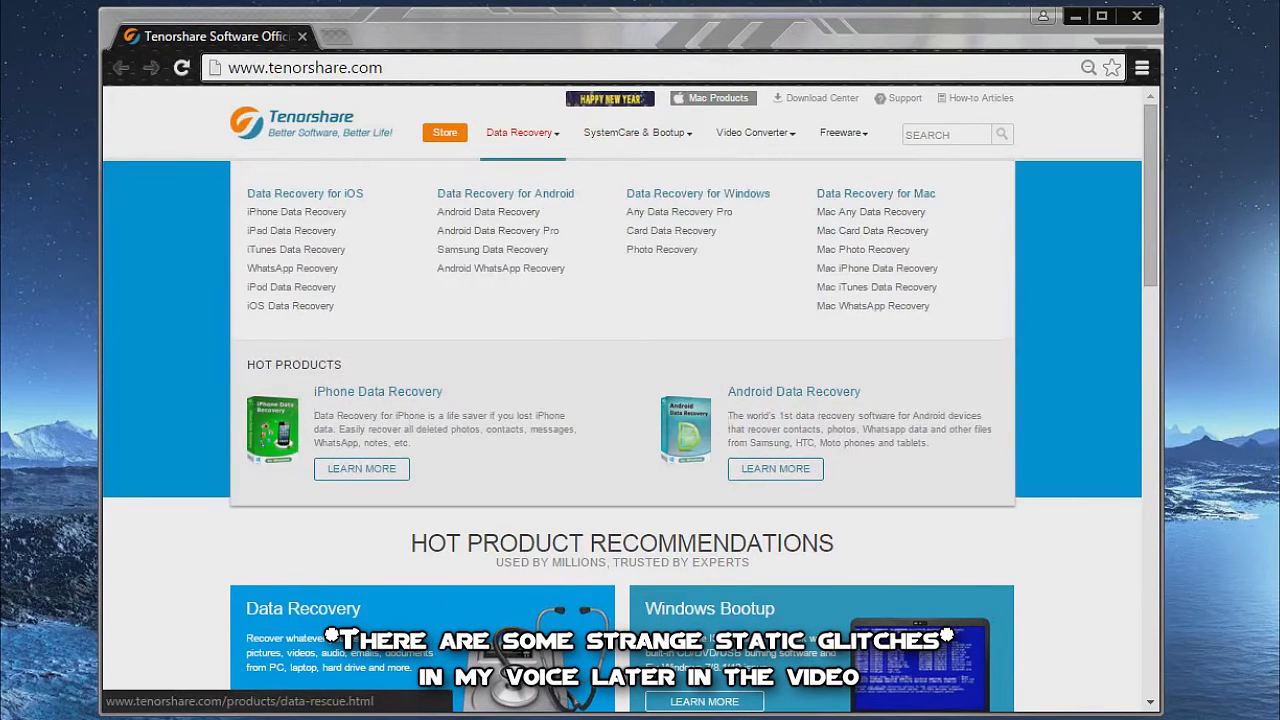
mouse_move(292, 232)
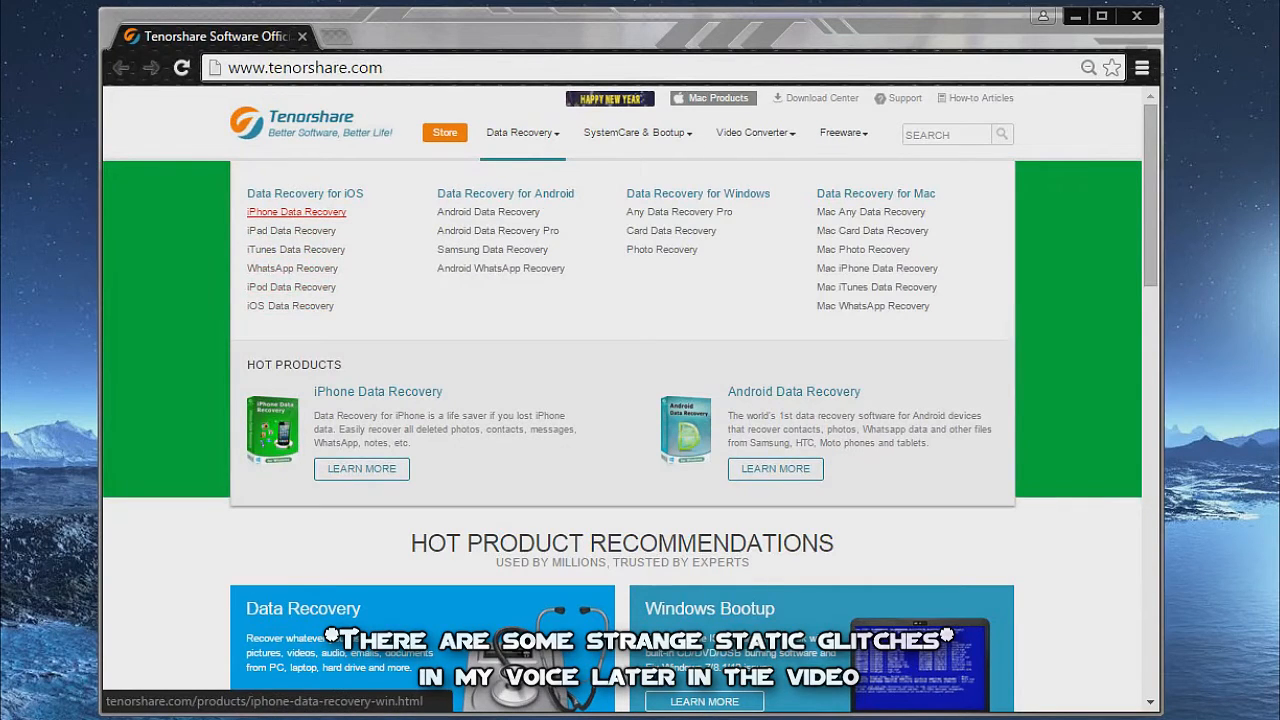
Go to the iPhone Data Recovery product page on tenorshare.com
click(296, 212)
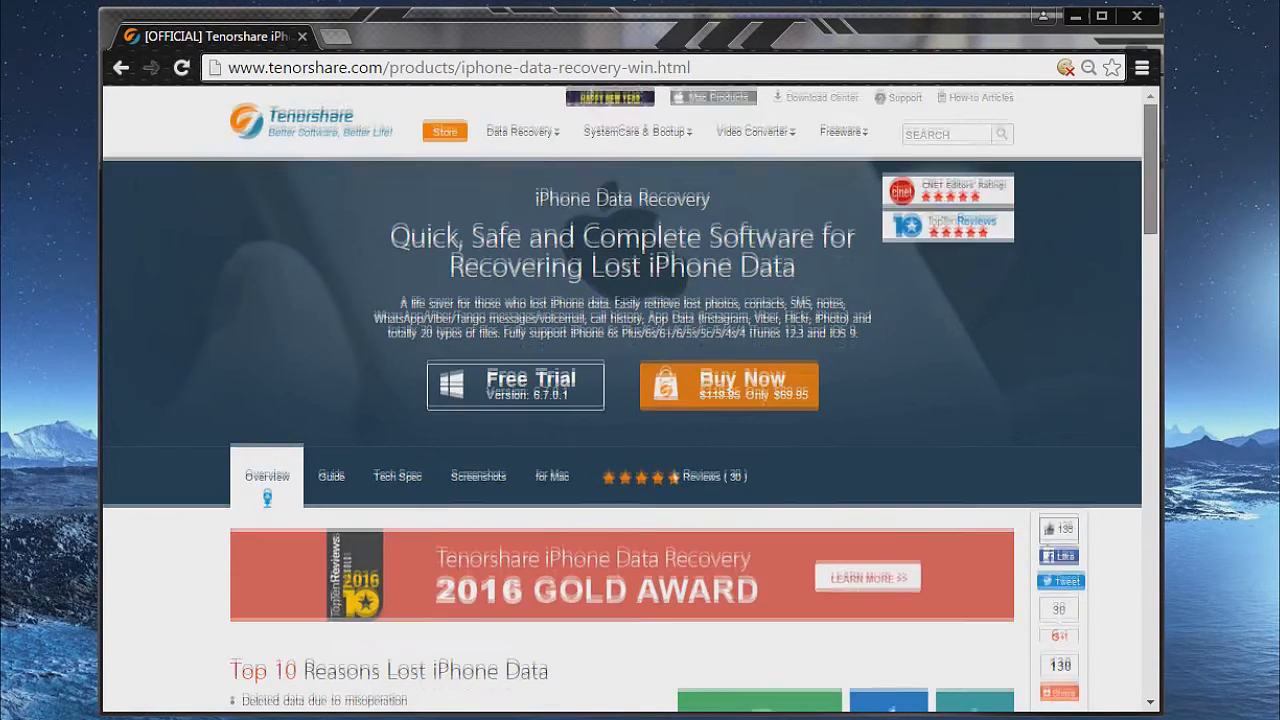
Read the 3 Recovery Modes section, then launch iPhone Data Recovery from the desktop
scroll(down, 3)
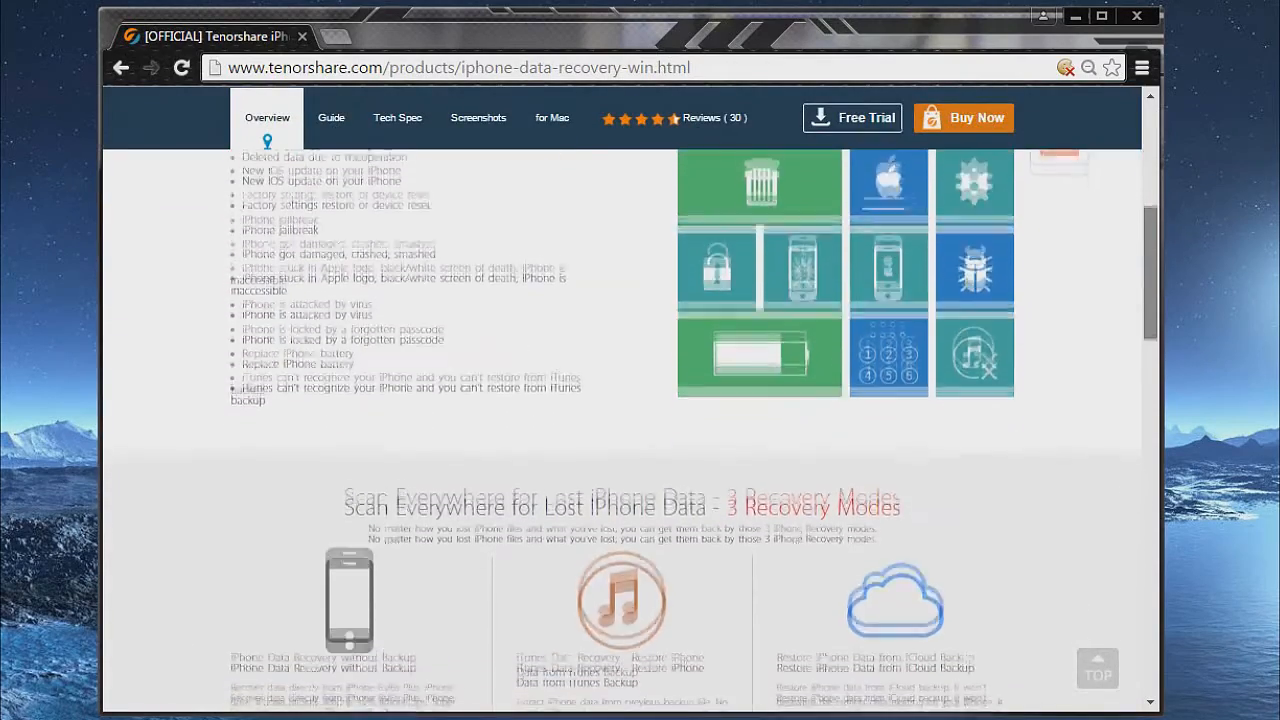
scroll(down, 3)
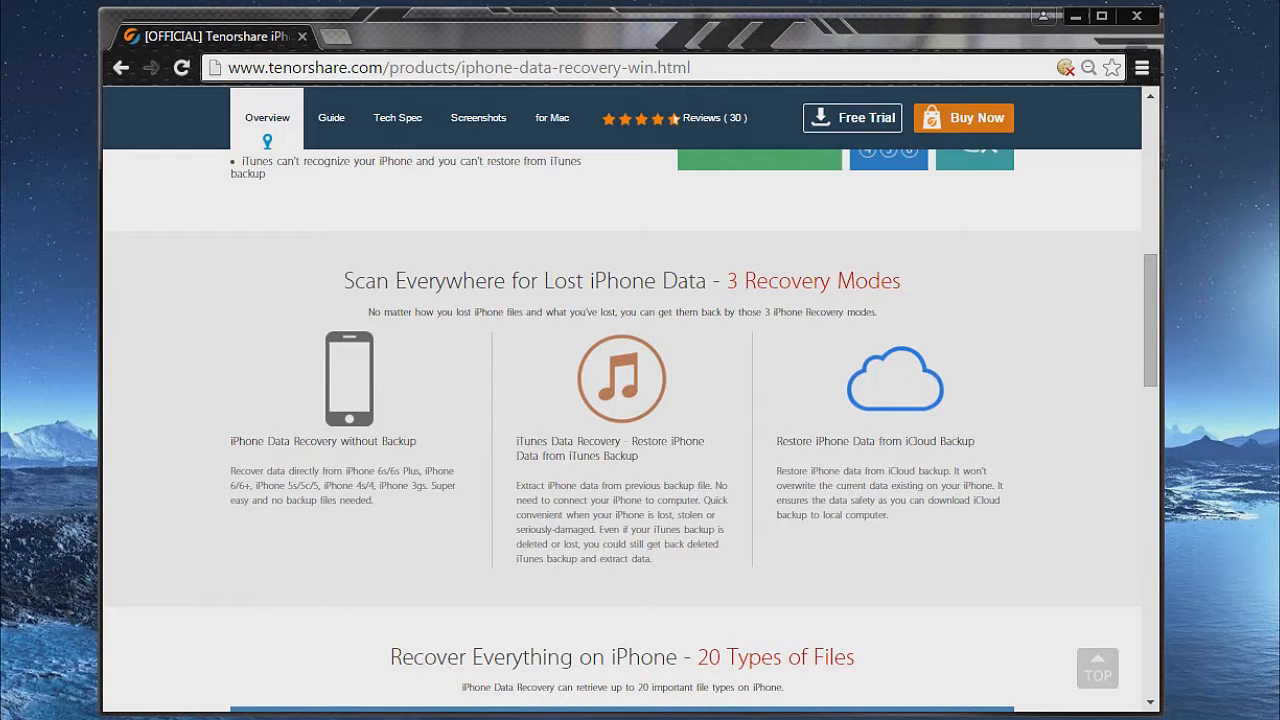
double_click(874, 442)
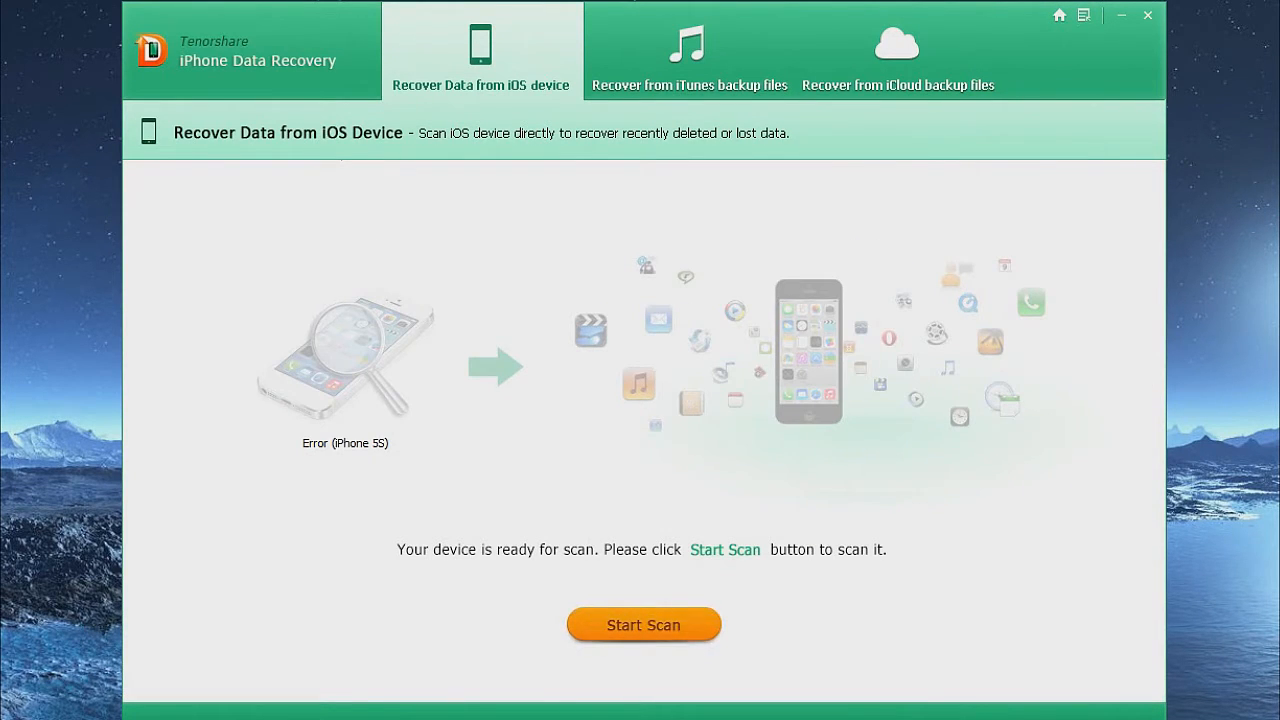
Start the scan of the connected iPhone from the Recover Data from iOS Device tab
click(644, 624)
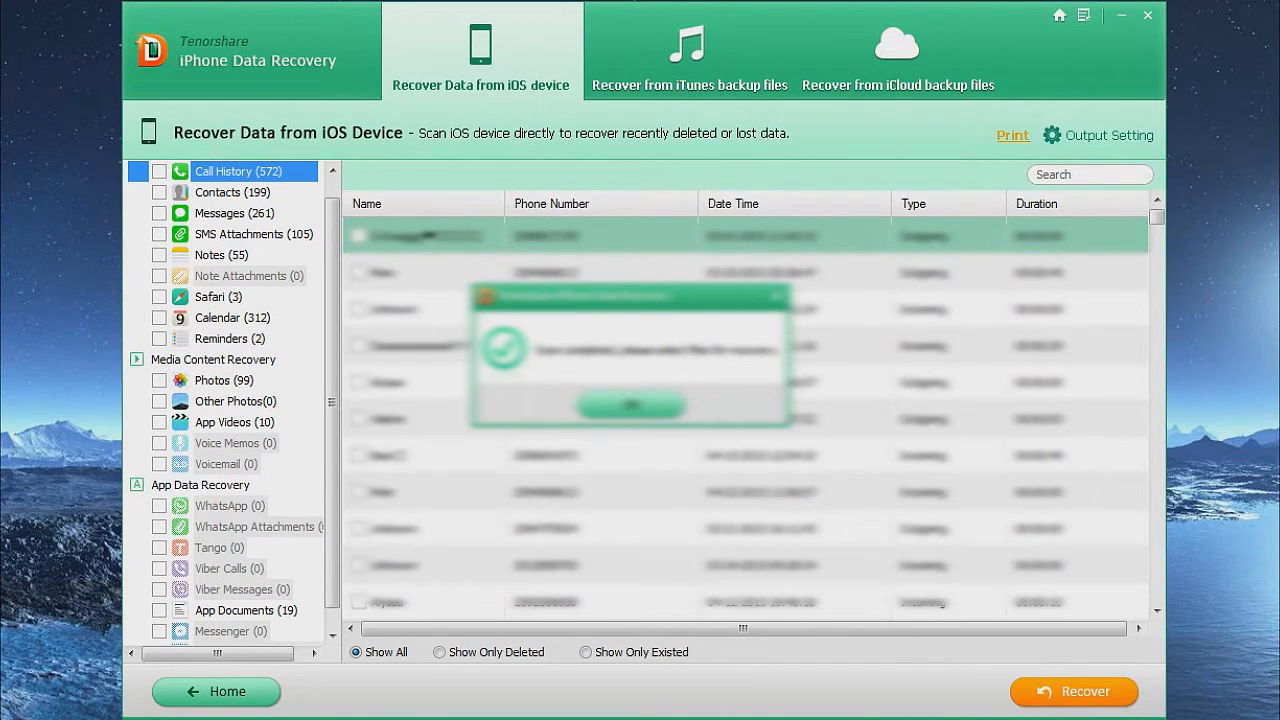
Acknowledge the scan-complete notice and look through the 572 Call History entries
click(630, 404)
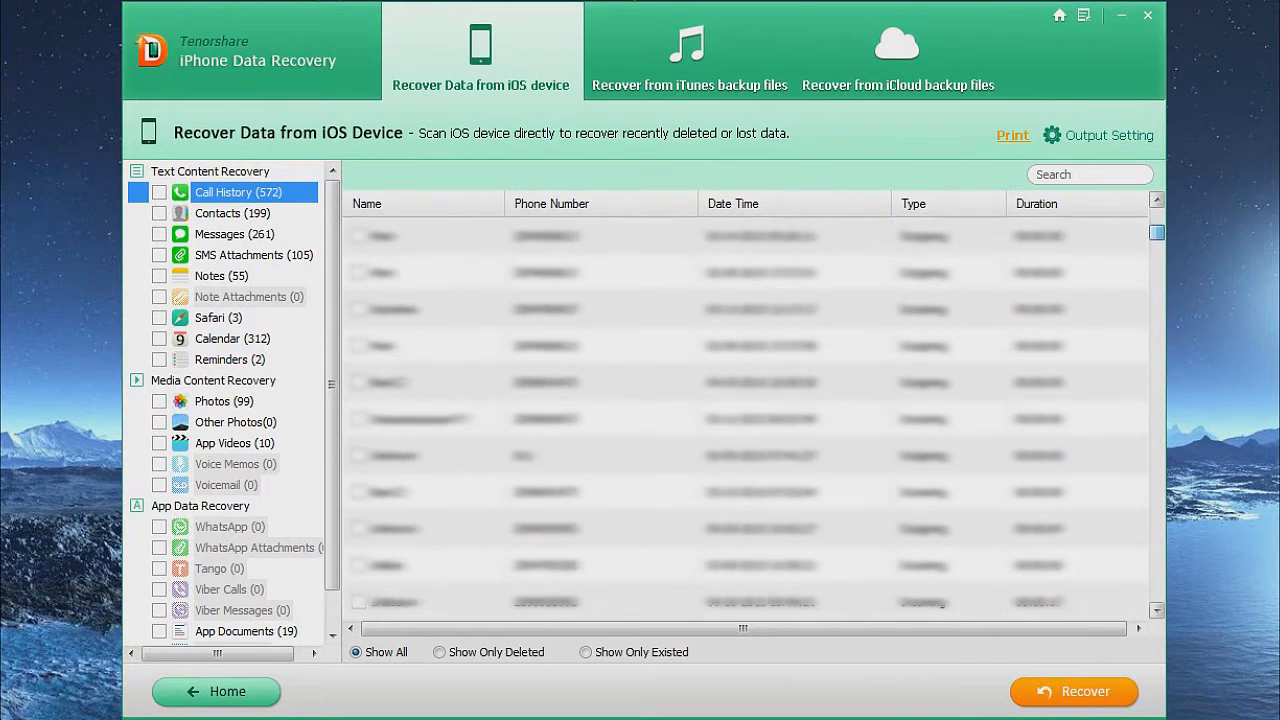
scroll(down, 3)
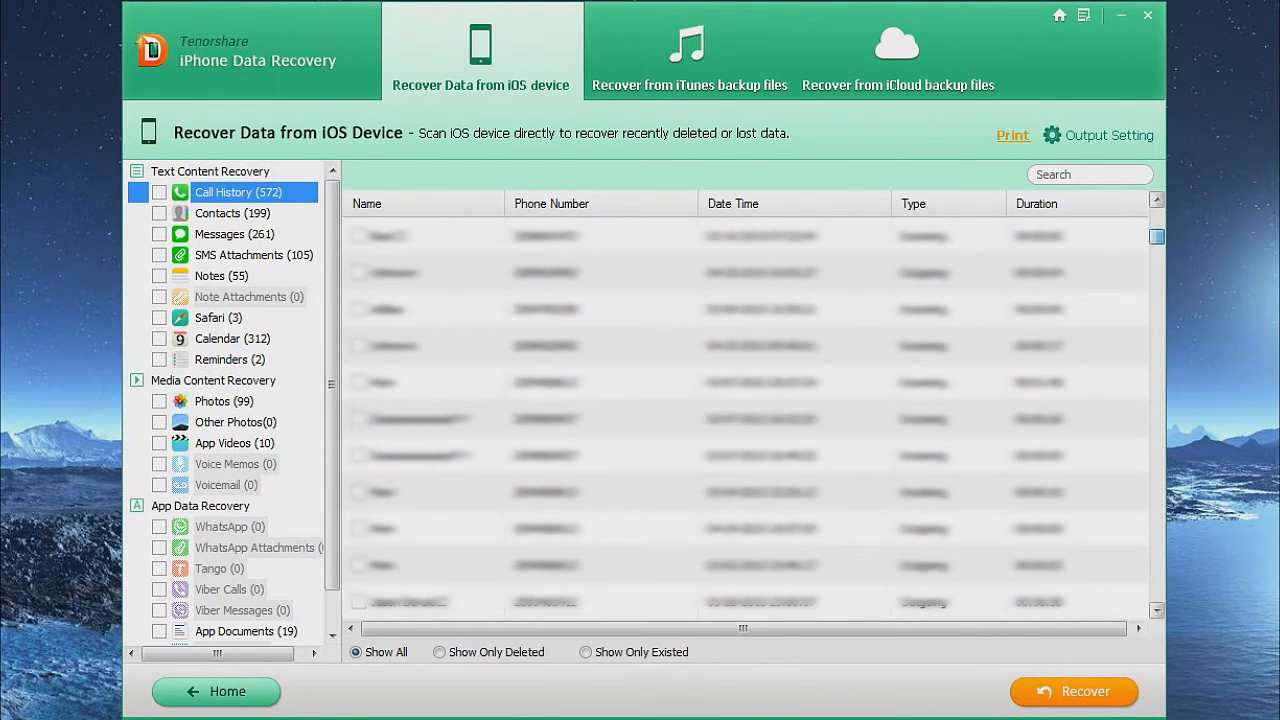
scroll(down, 3)
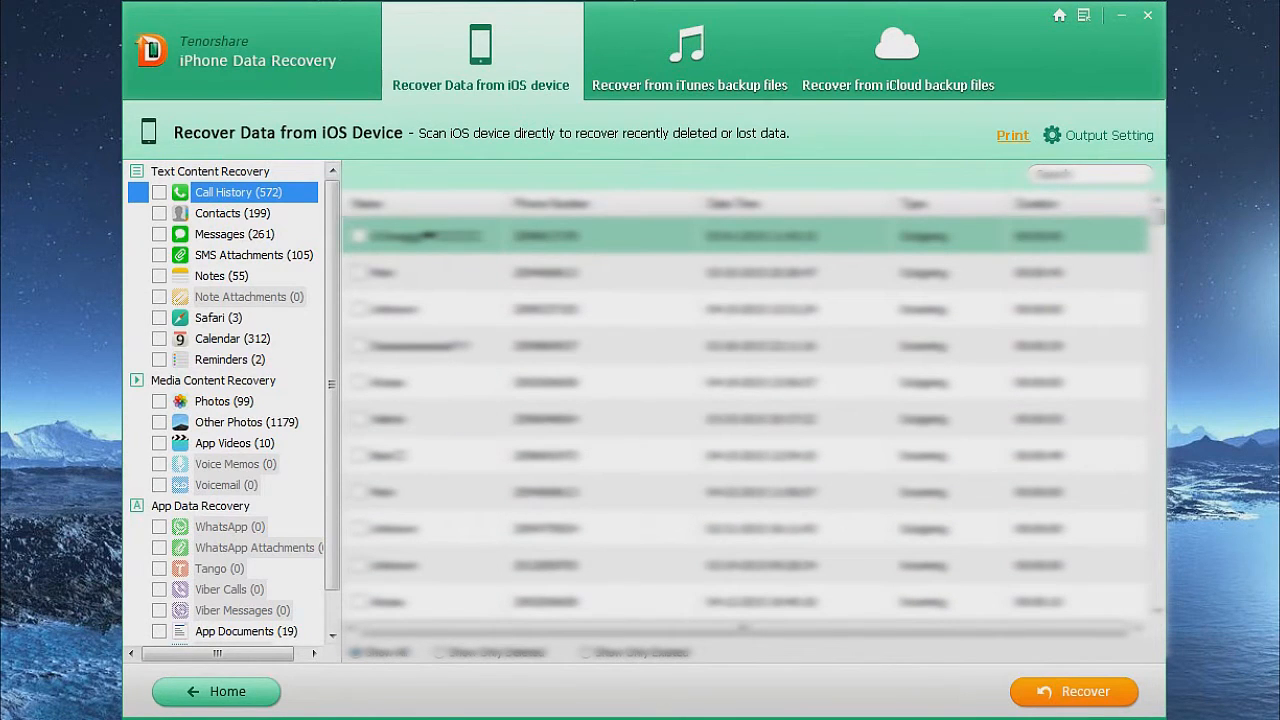
Browse the 308 recovered contacts including deleted ones, then show Messages (195)
click(232, 212)
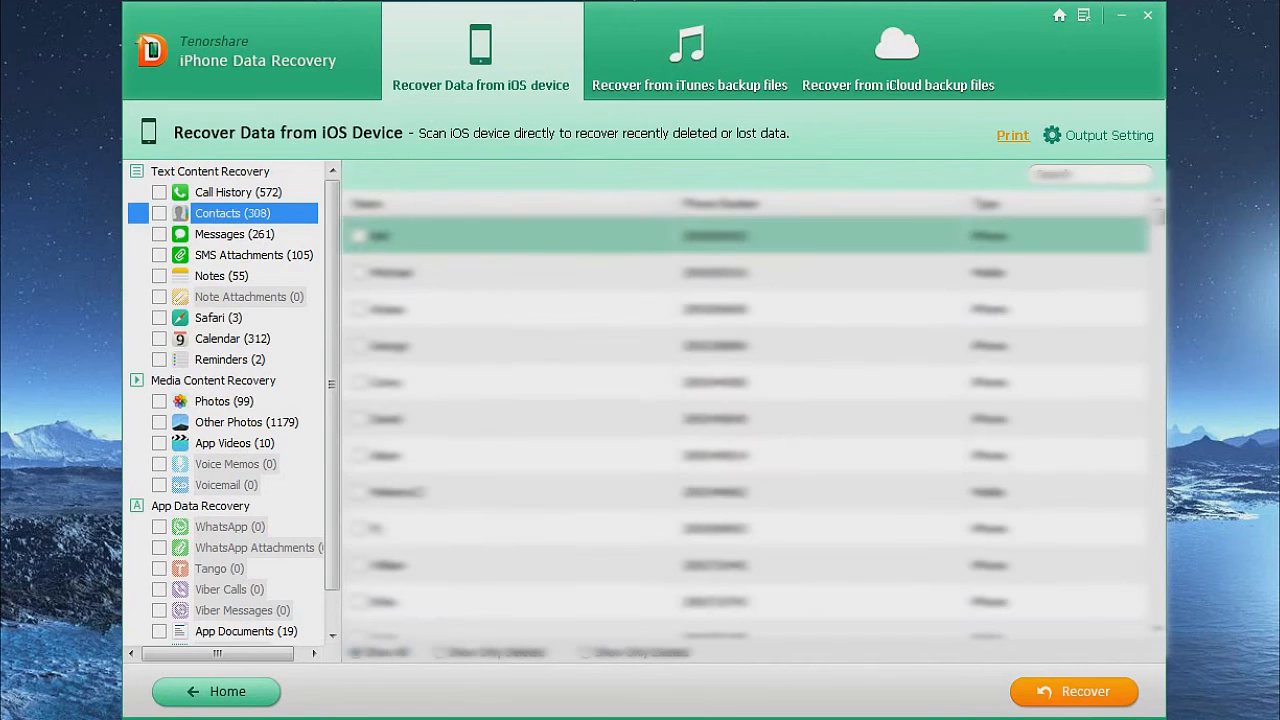
scroll(down, 3)
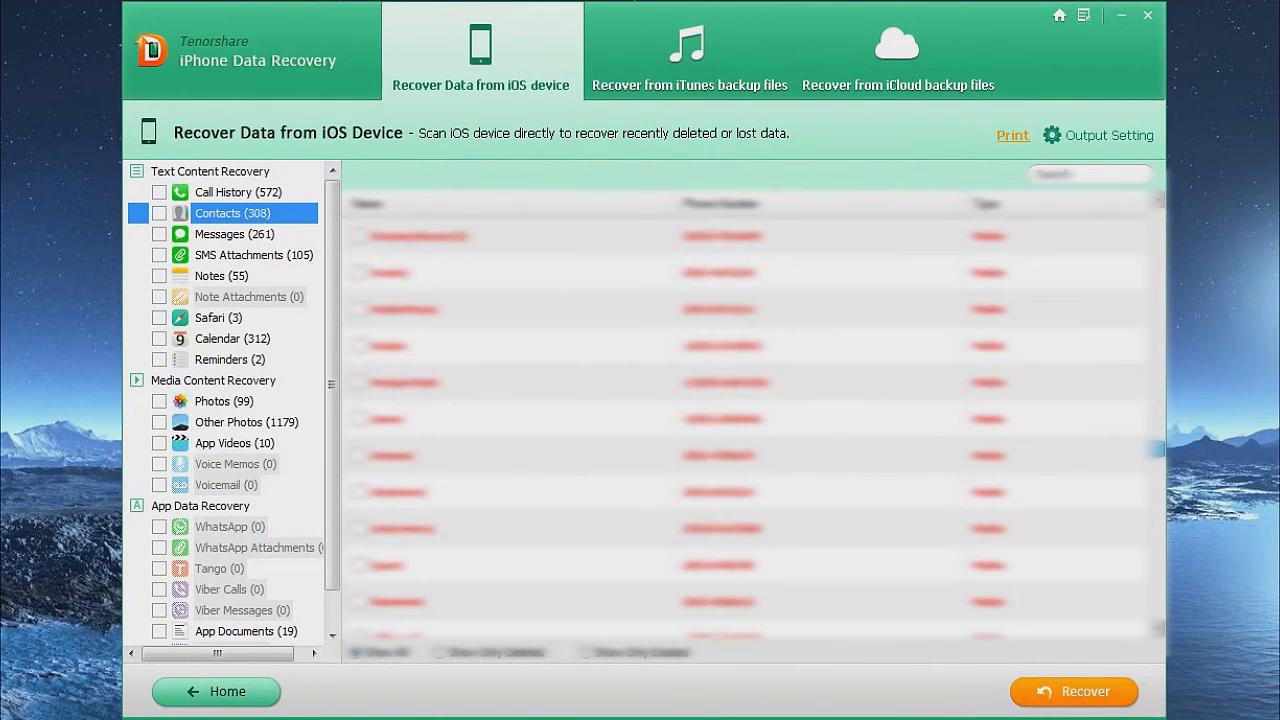
scroll(down, 3)
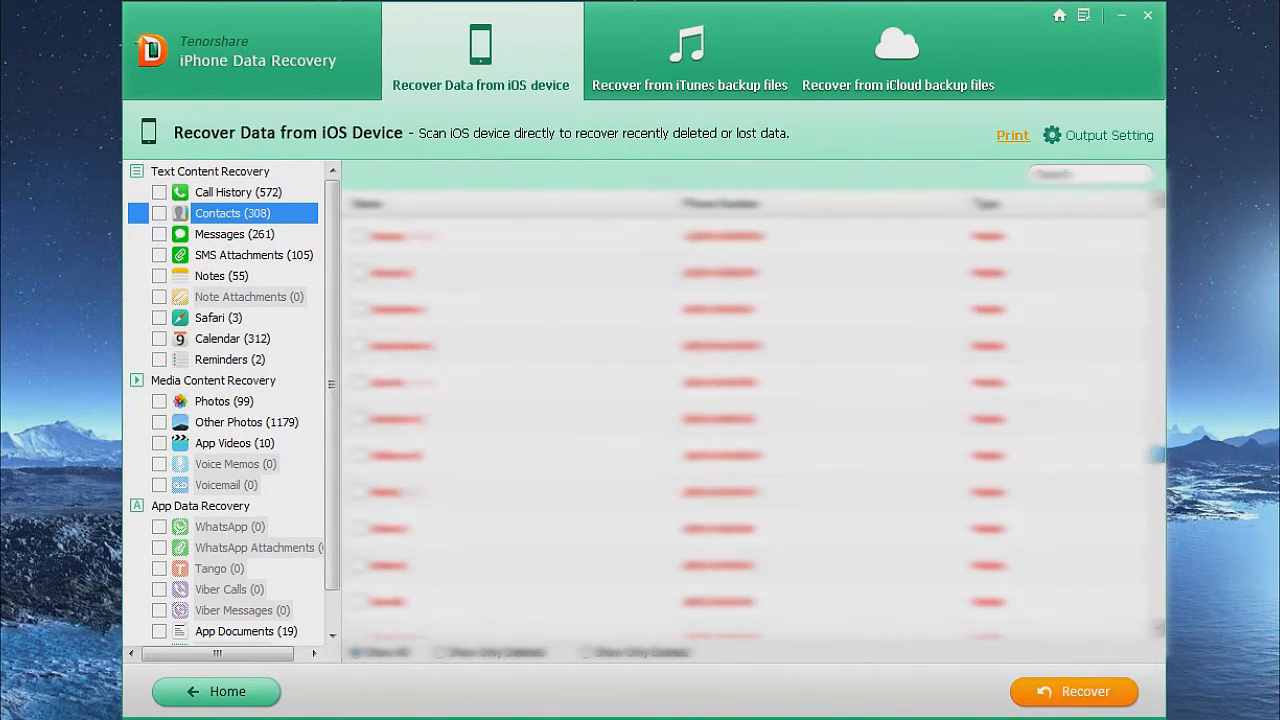
click(234, 232)
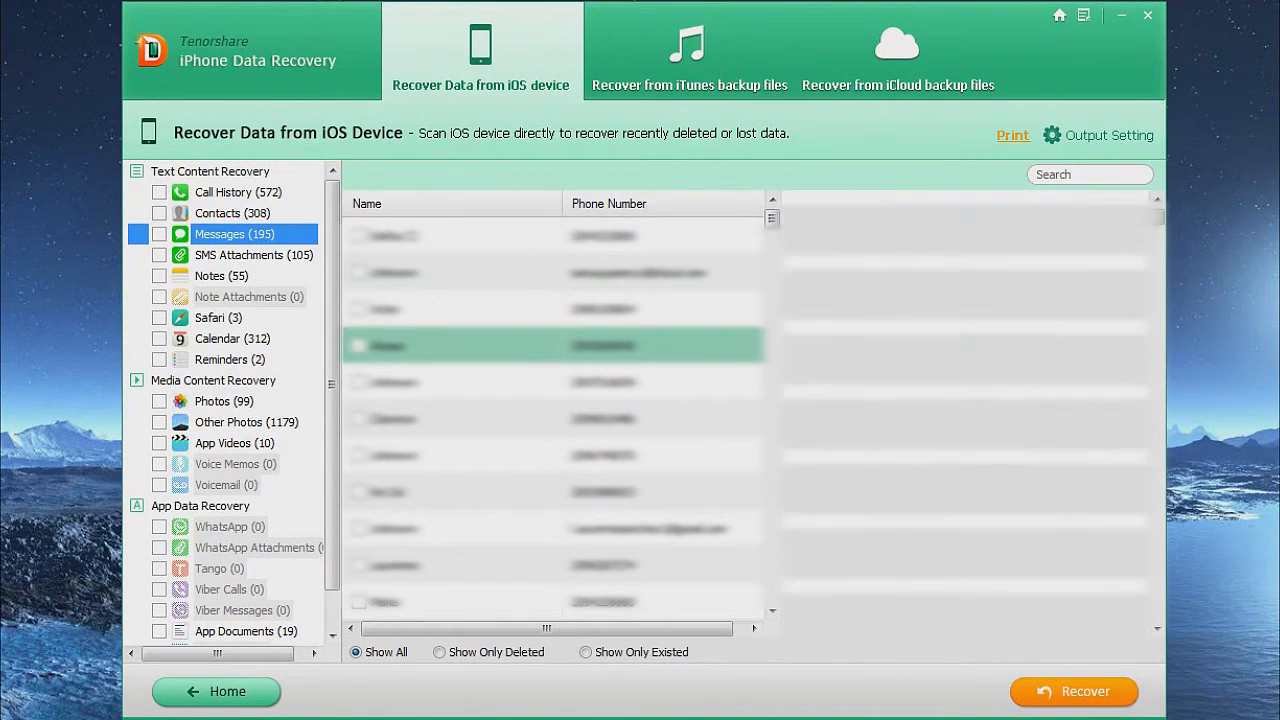
Read the first message conversation, check the single SMS attachment, then show Notes (55)
click(450, 236)
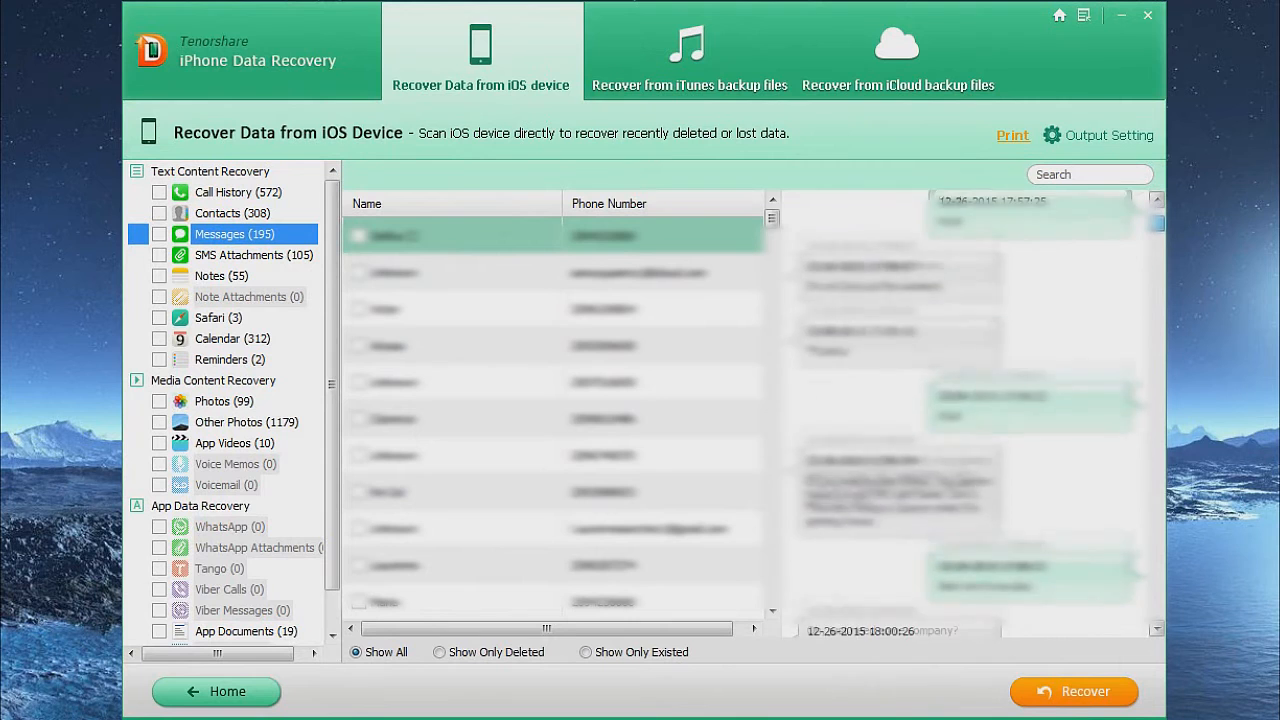
scroll(down, 3)
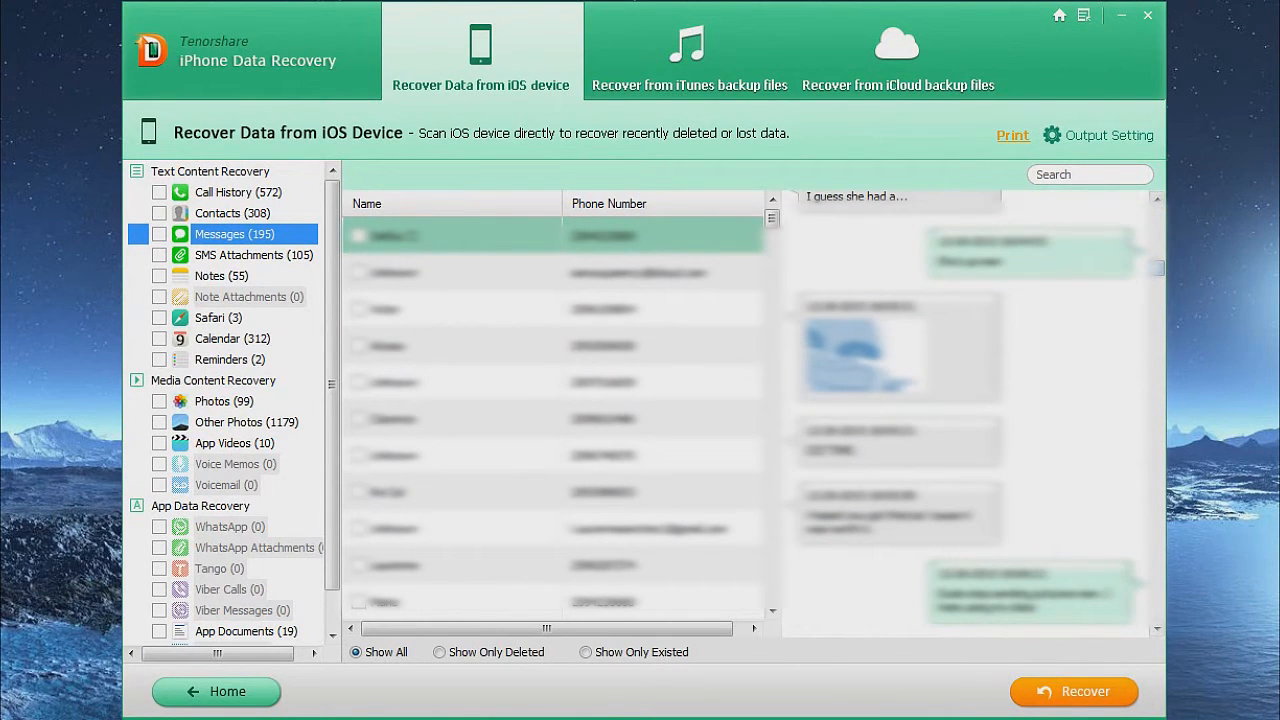
scroll(down, 3)
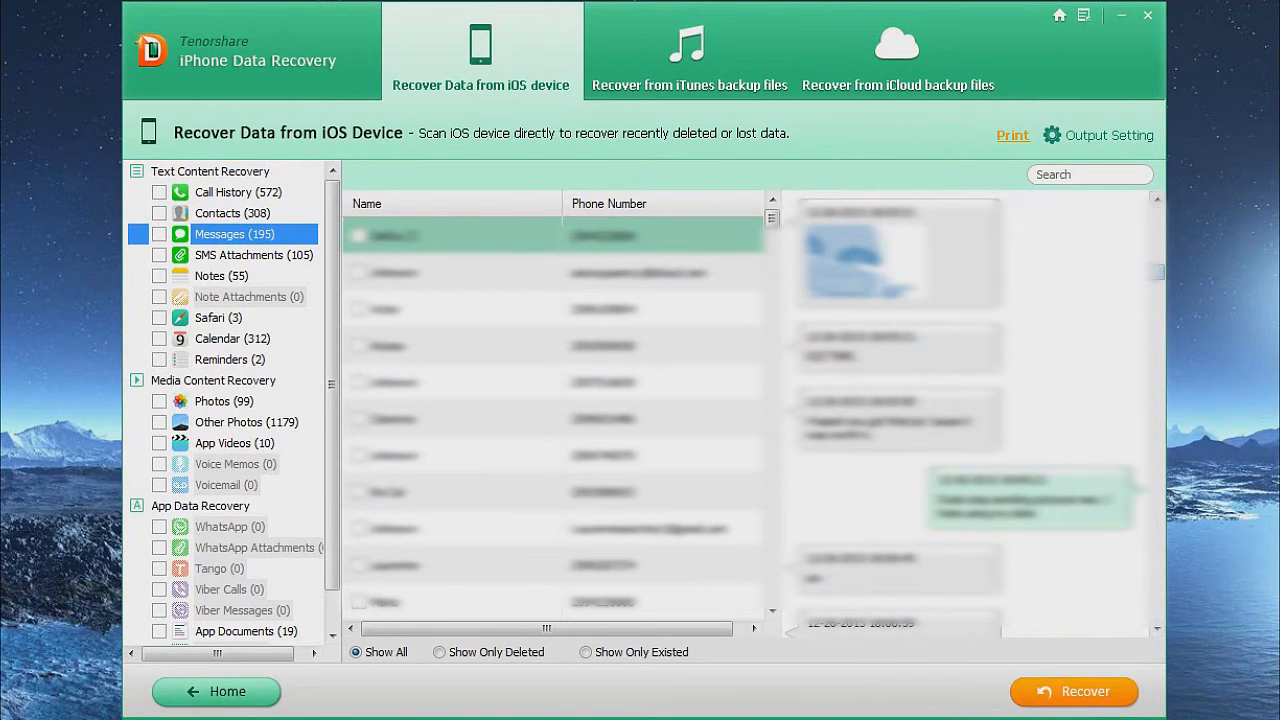
click(252, 254)
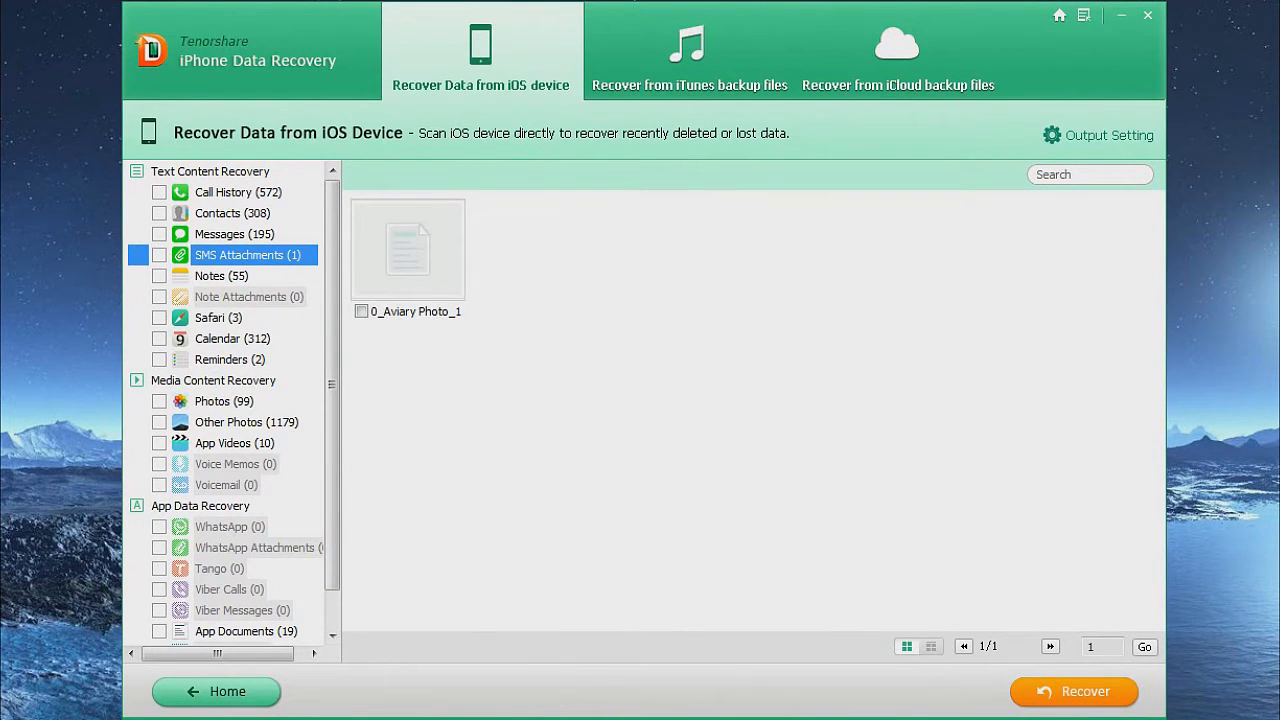
click(220, 276)
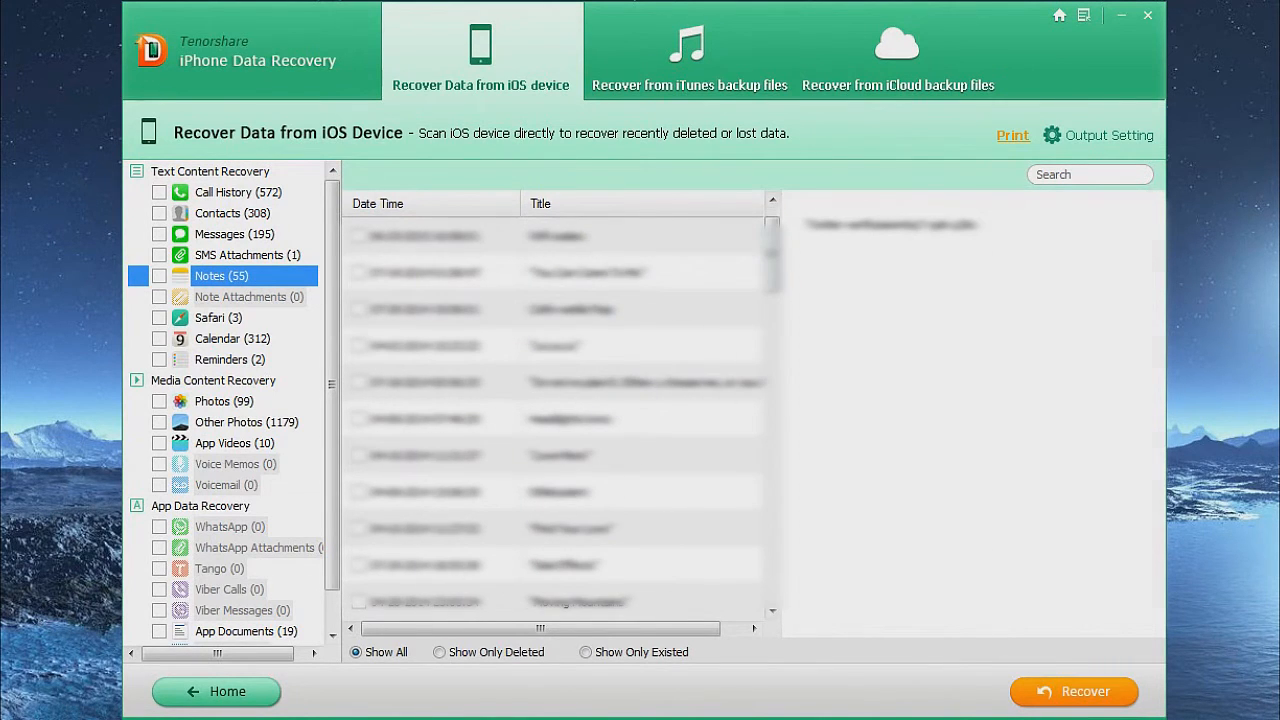
Preview a recovered note, the seven Safari items, then show Calendar (312)
click(588, 272)
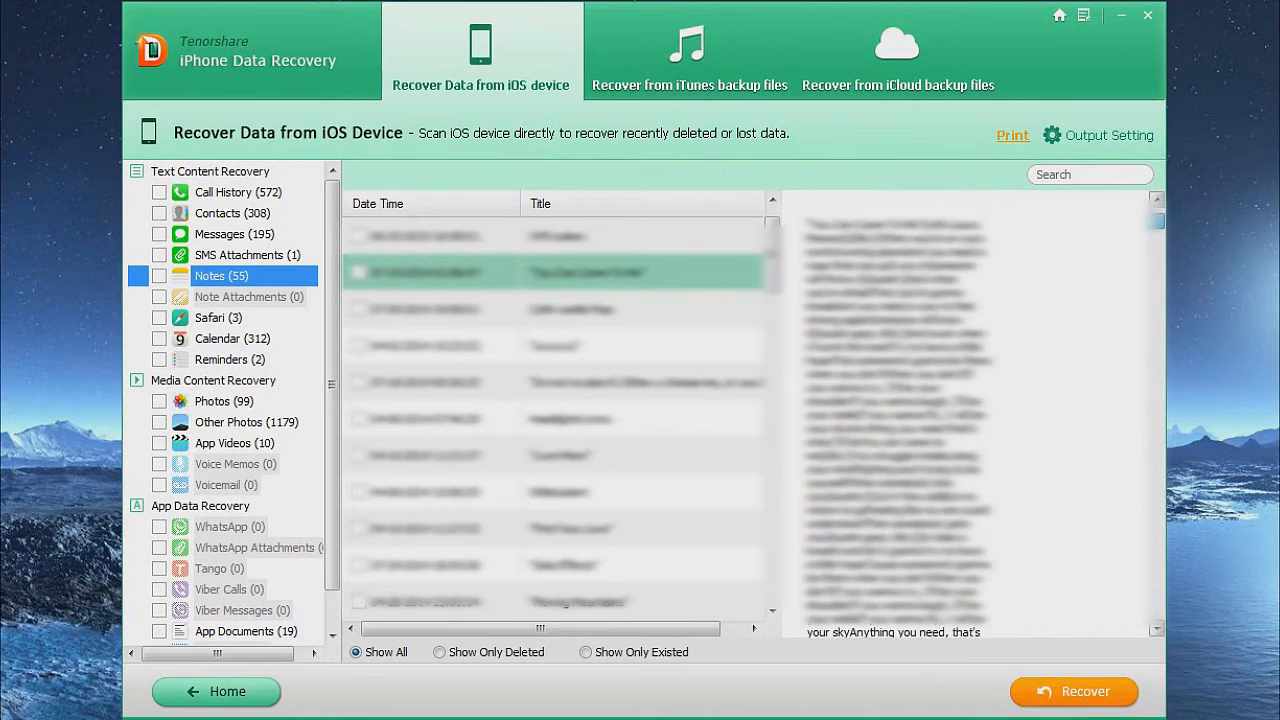
click(220, 316)
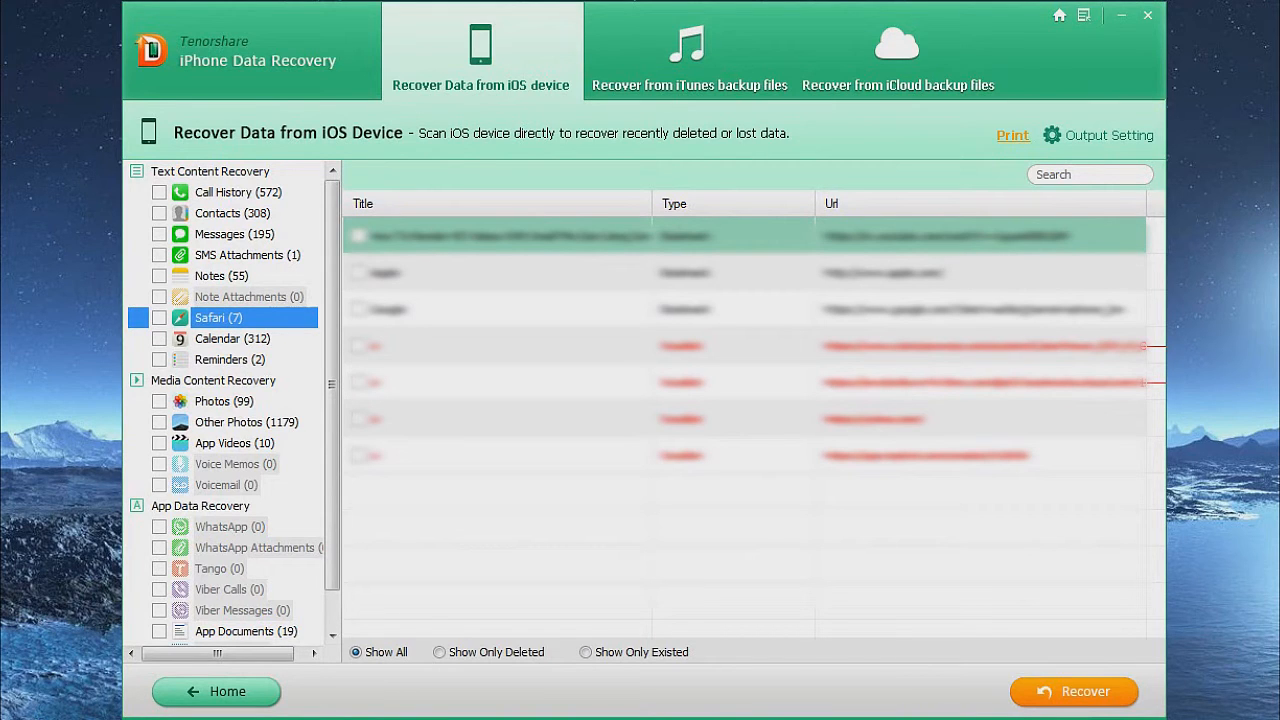
click(232, 338)
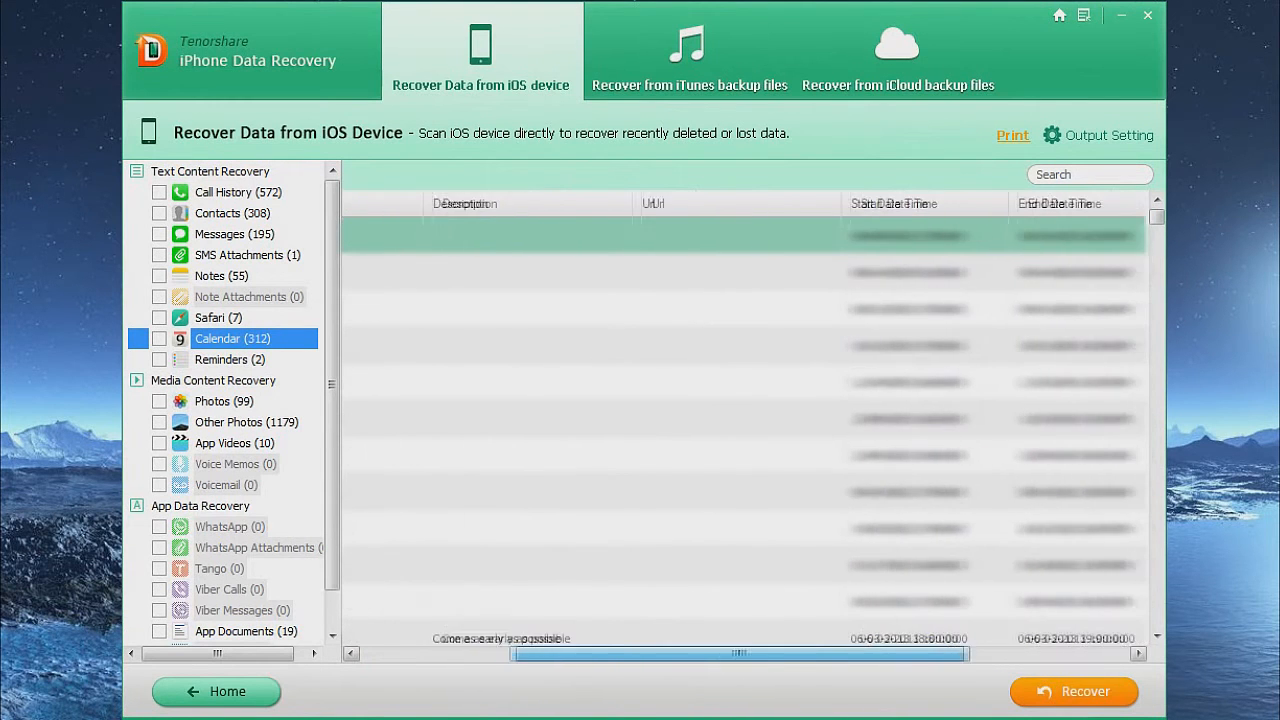
Look across the calendar table, review the 18 recovered reminders, then head to Photos
scroll(right, 3)
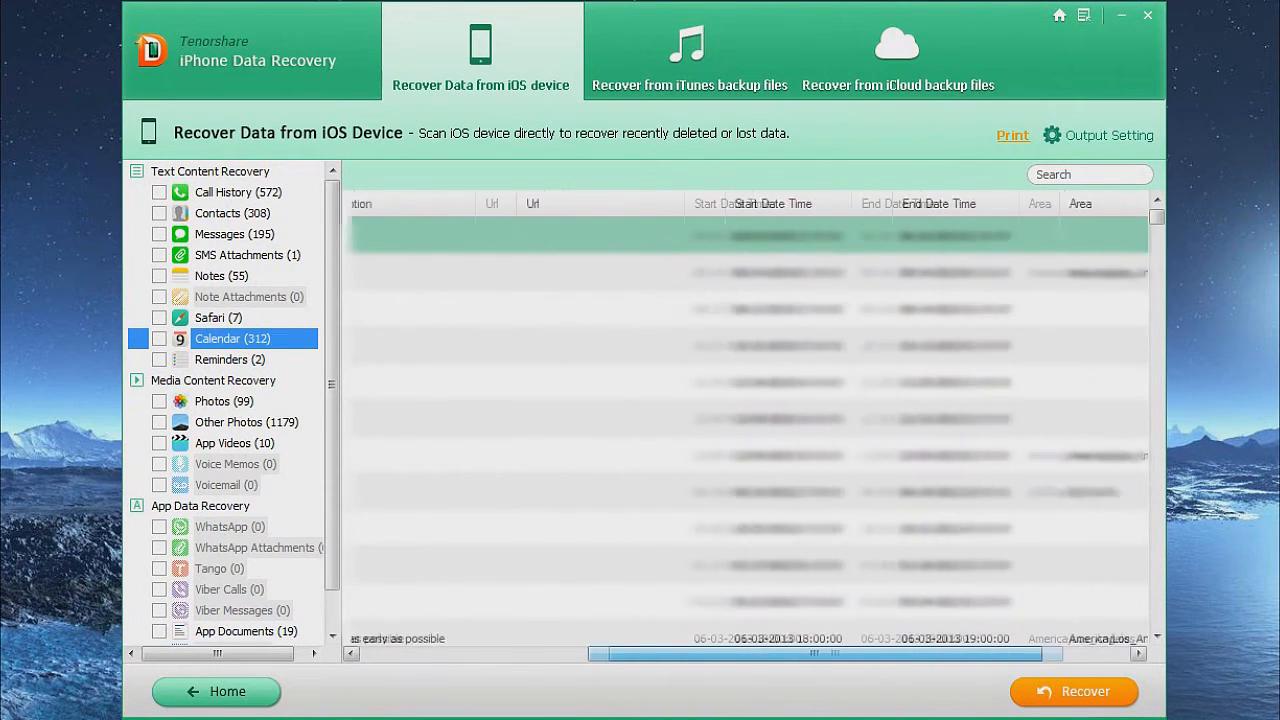
scroll(left, 3)
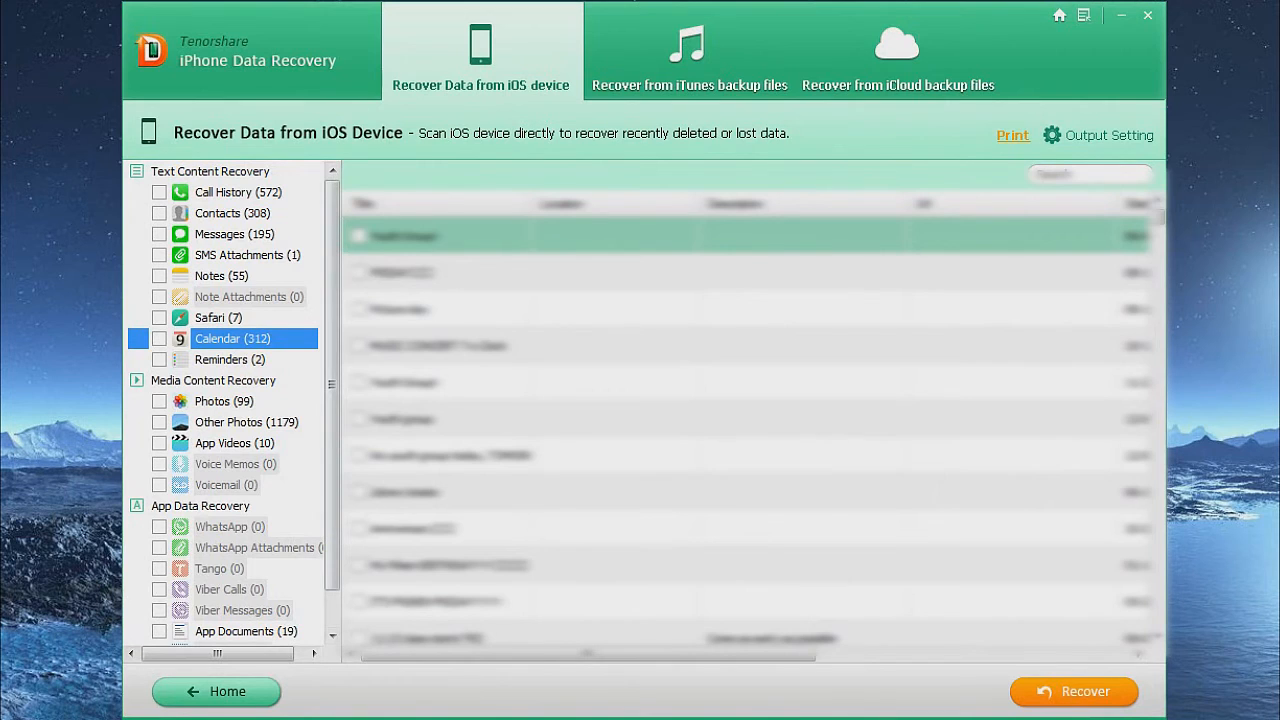
click(230, 360)
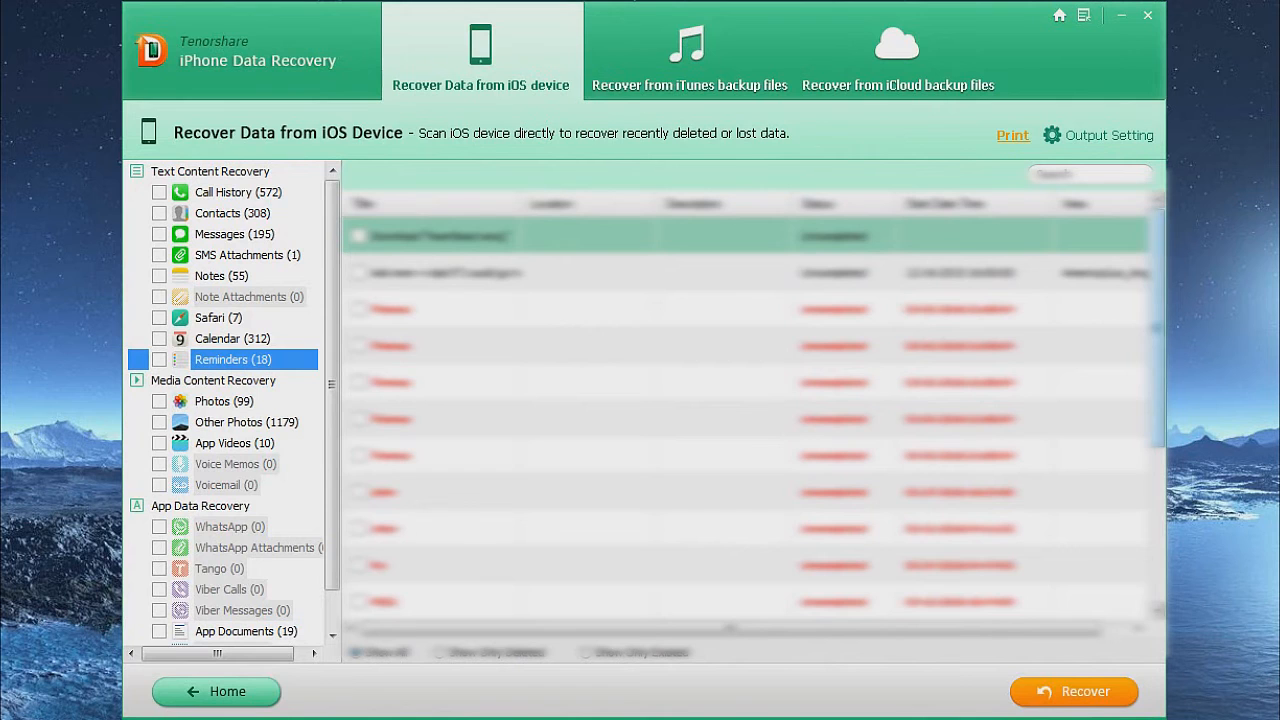
scroll(down, 3)
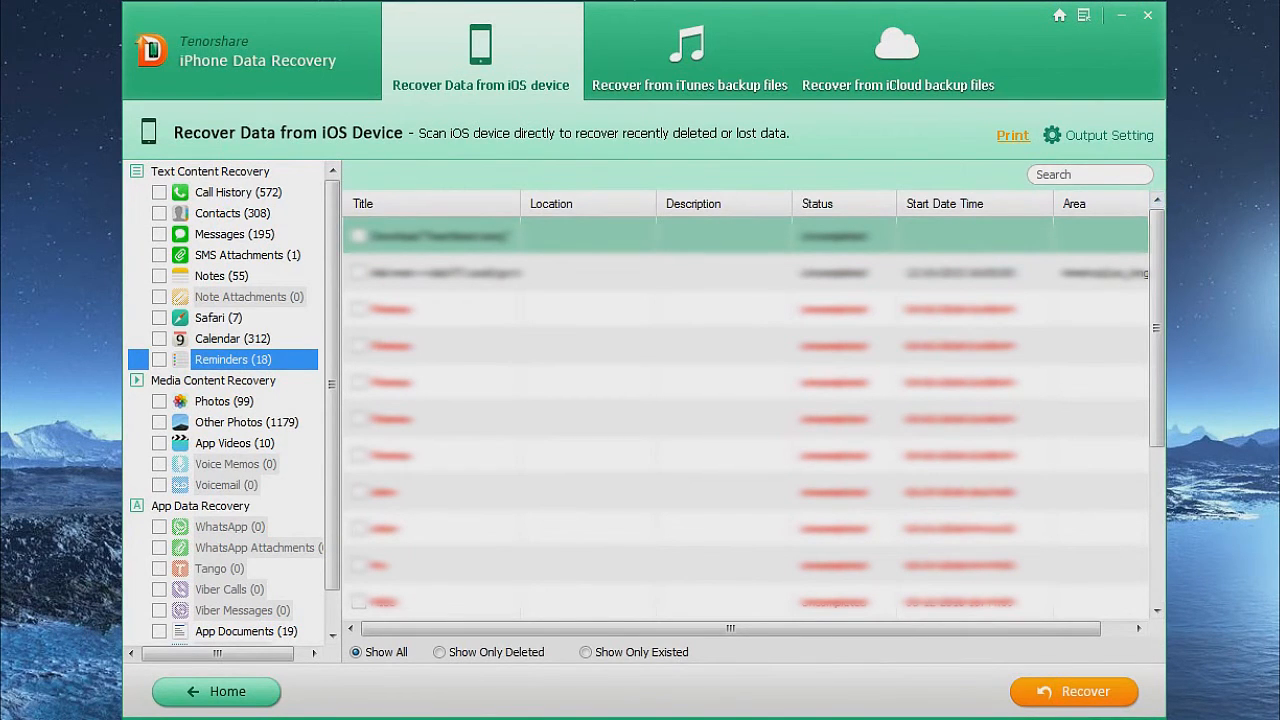
click(224, 400)
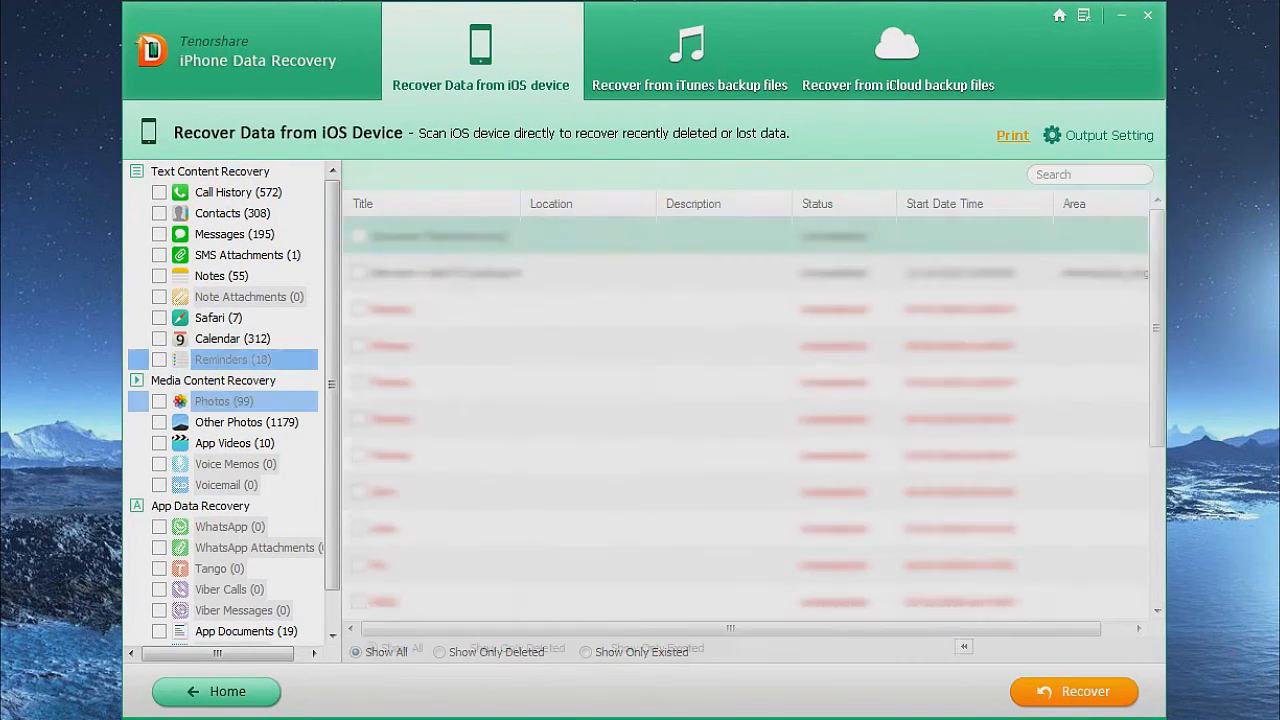
Browse the 99 recovered photo thumbnails and tick Photos for recovery
click(224, 400)
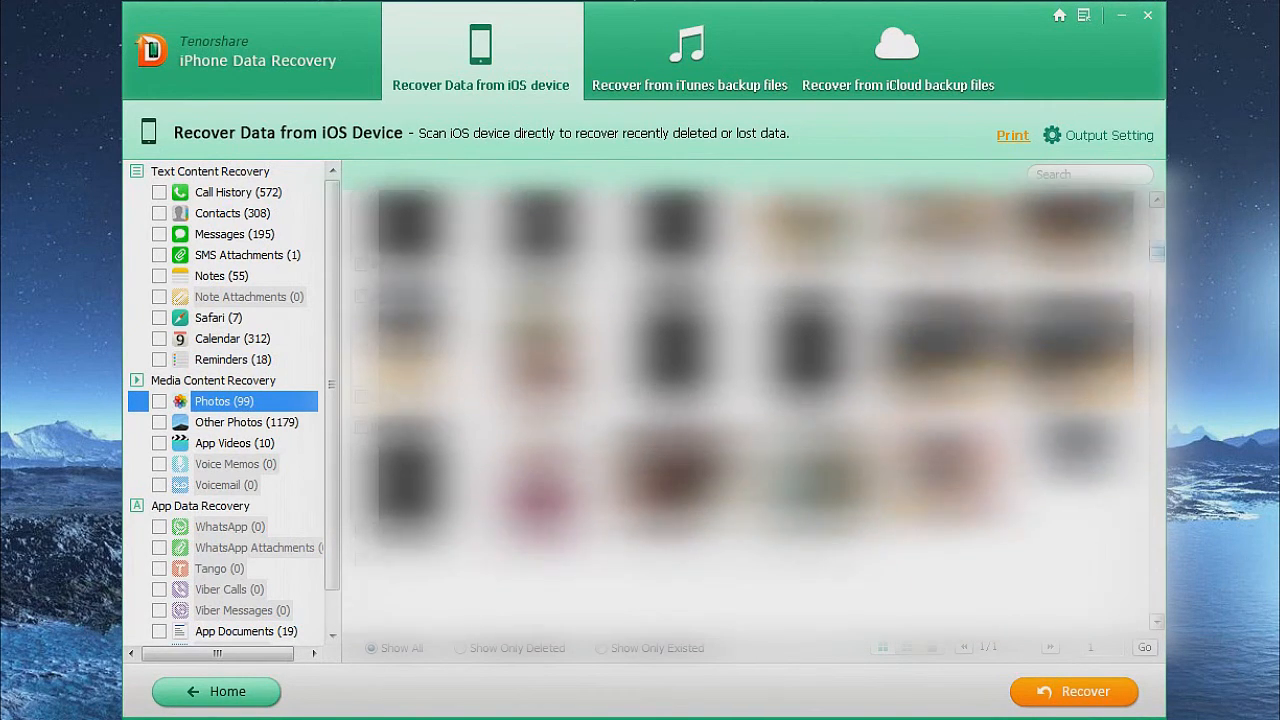
scroll(down, 3)
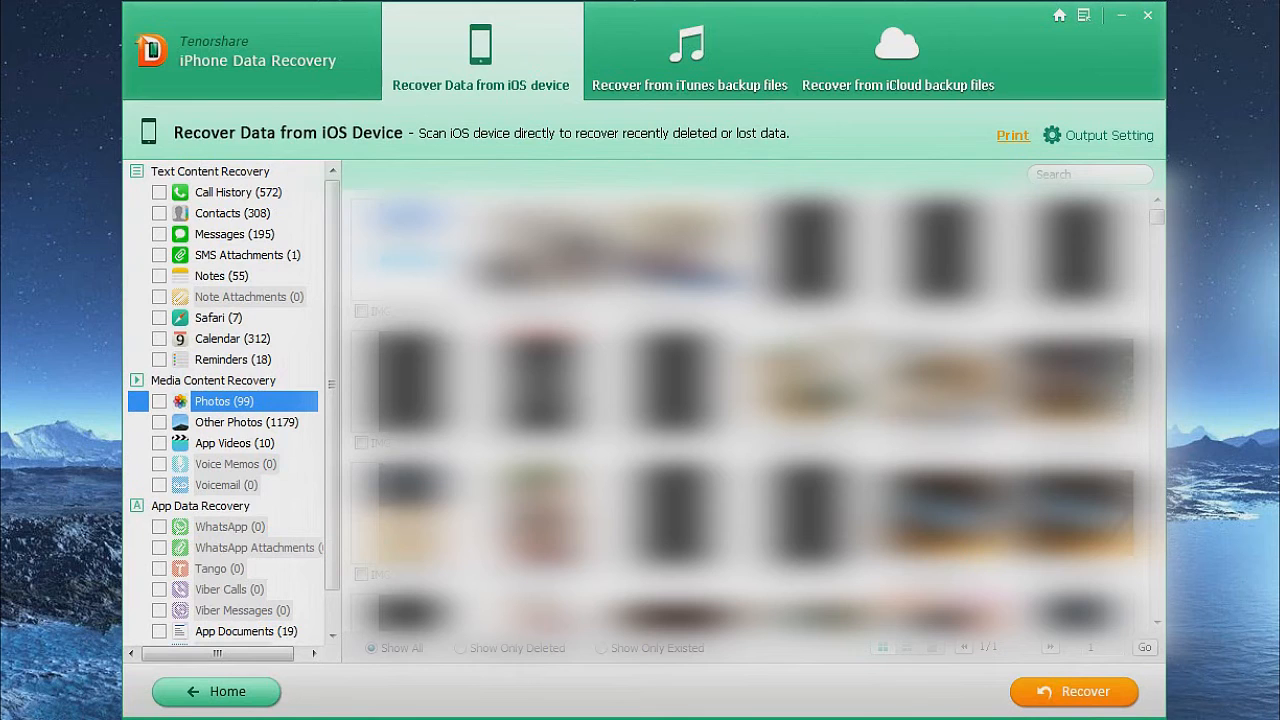
click(160, 400)
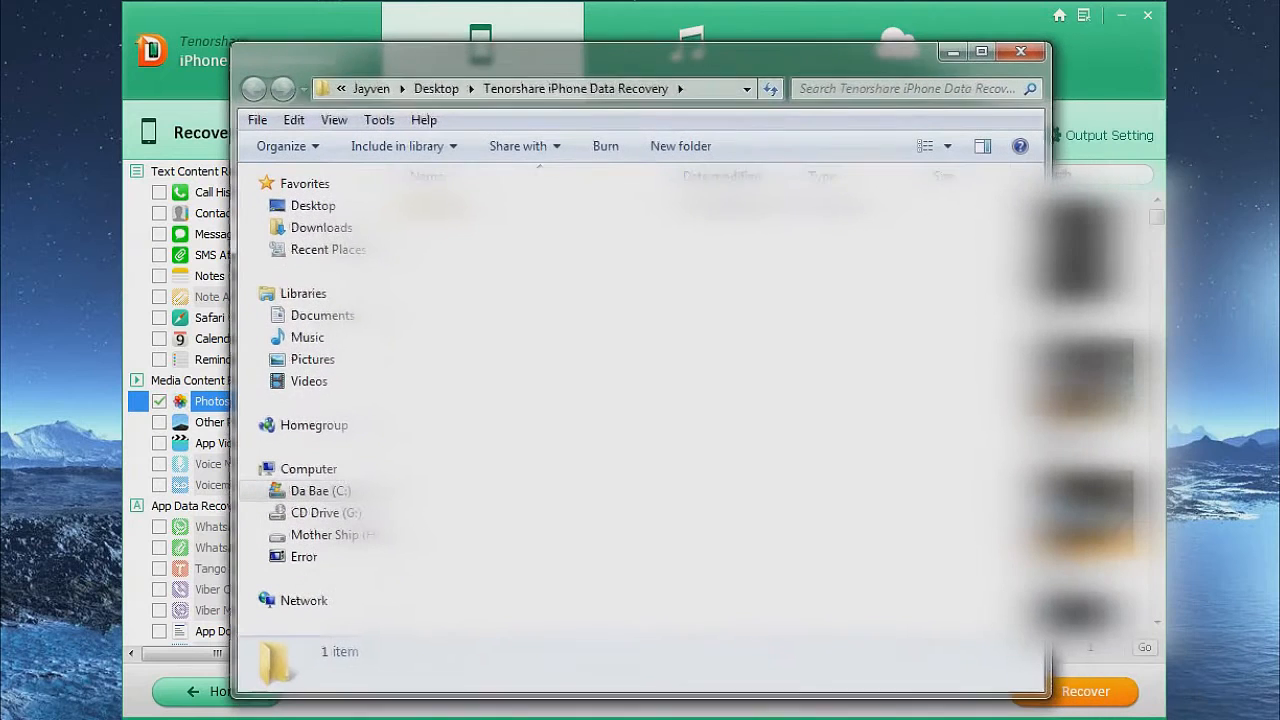
Open the dated recovery folder's Photos subfolder and browse the 99 image files
click(320, 490)
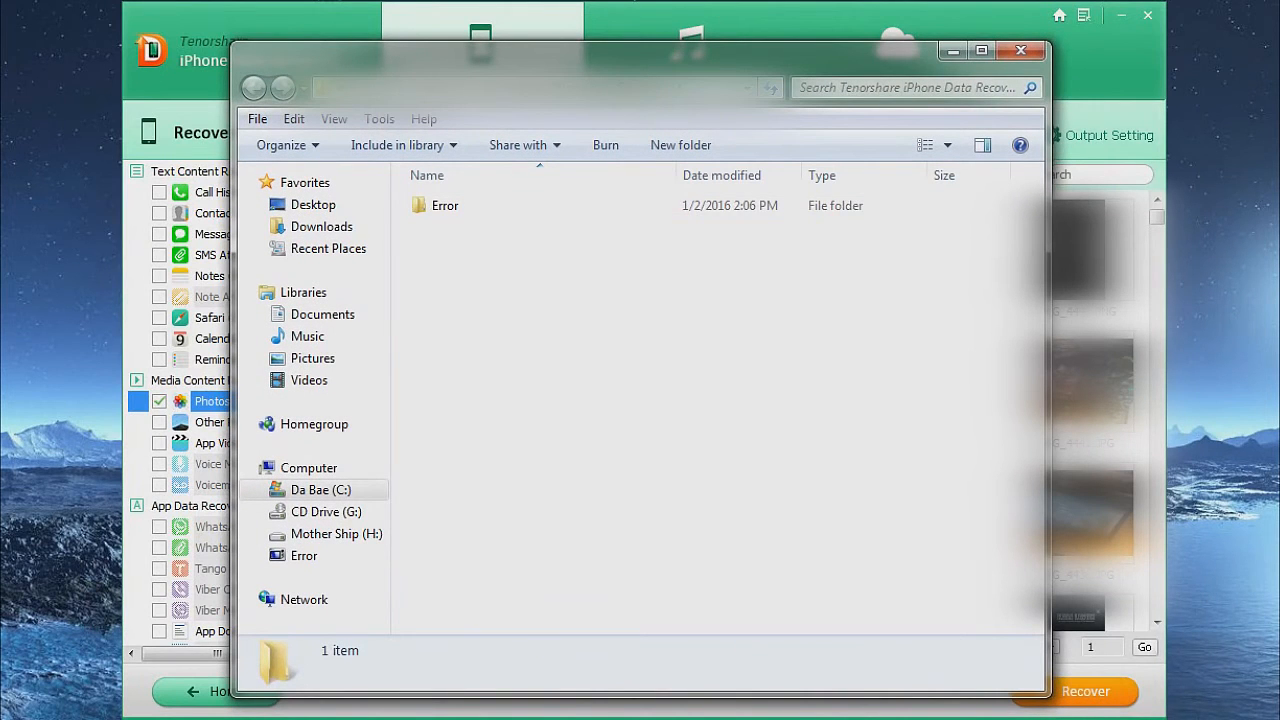
double_click(444, 204)
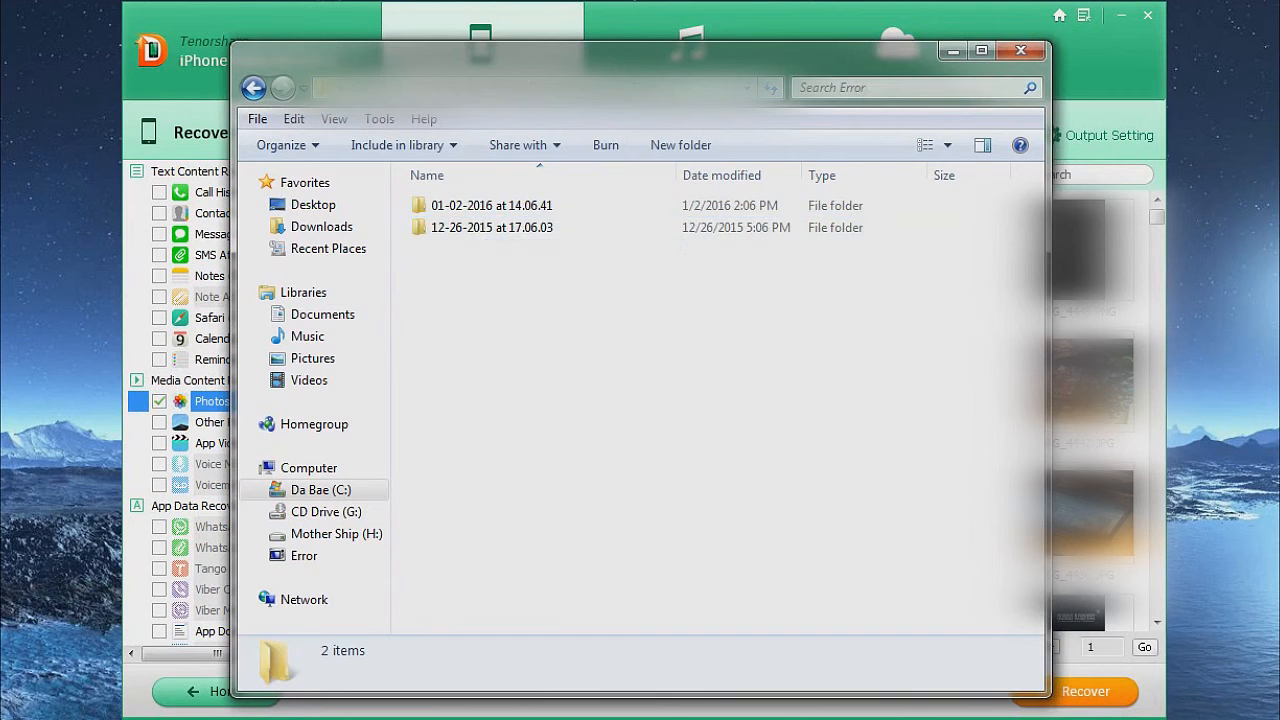
click(492, 204)
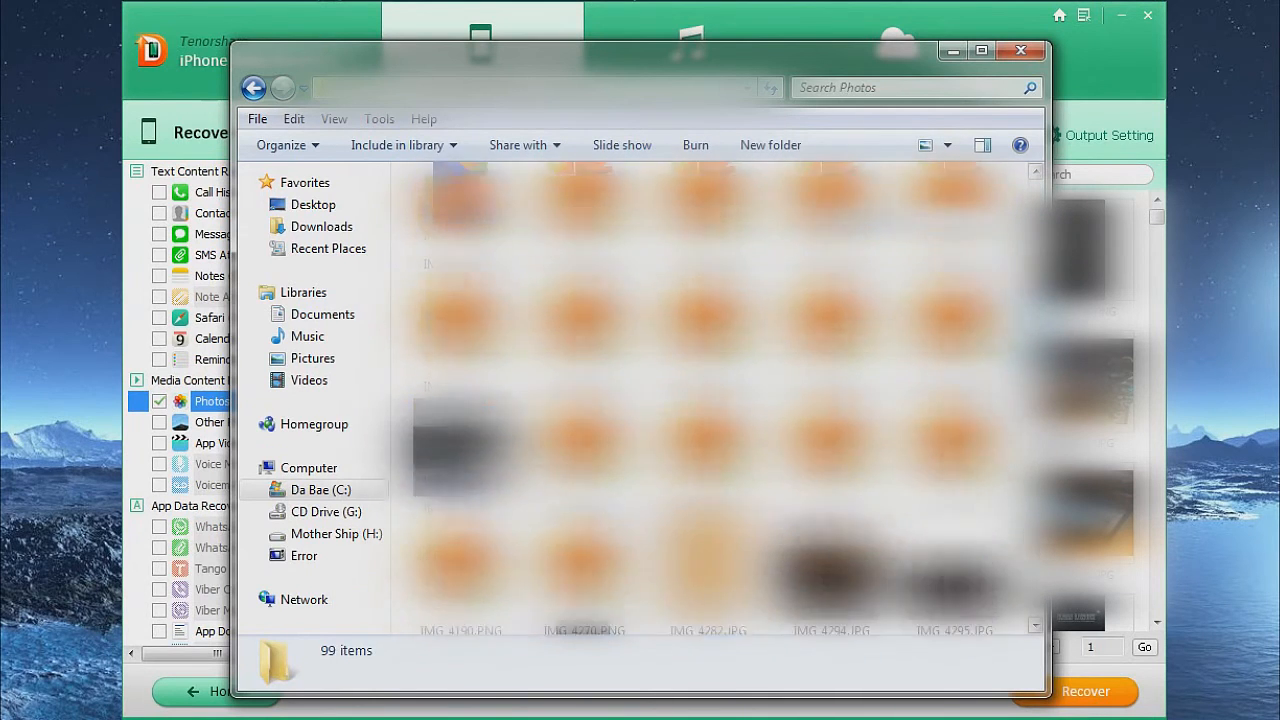
scroll(down, 3)
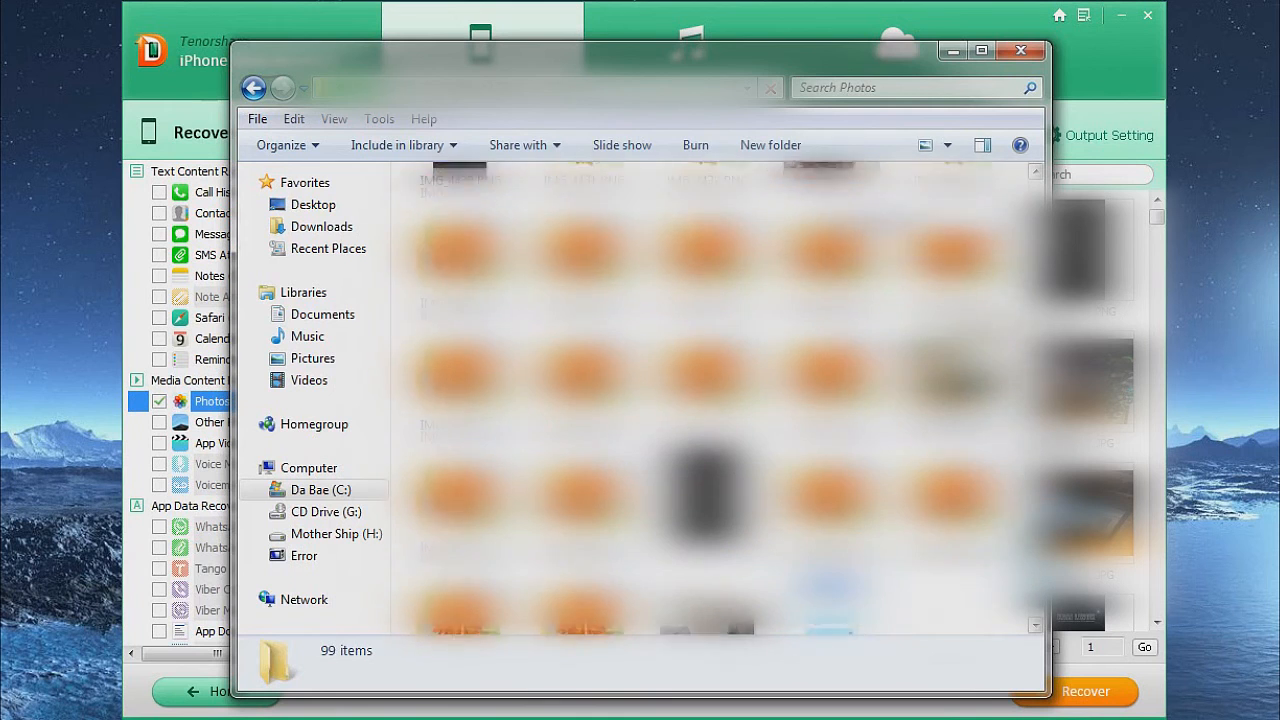
scroll(down, 3)
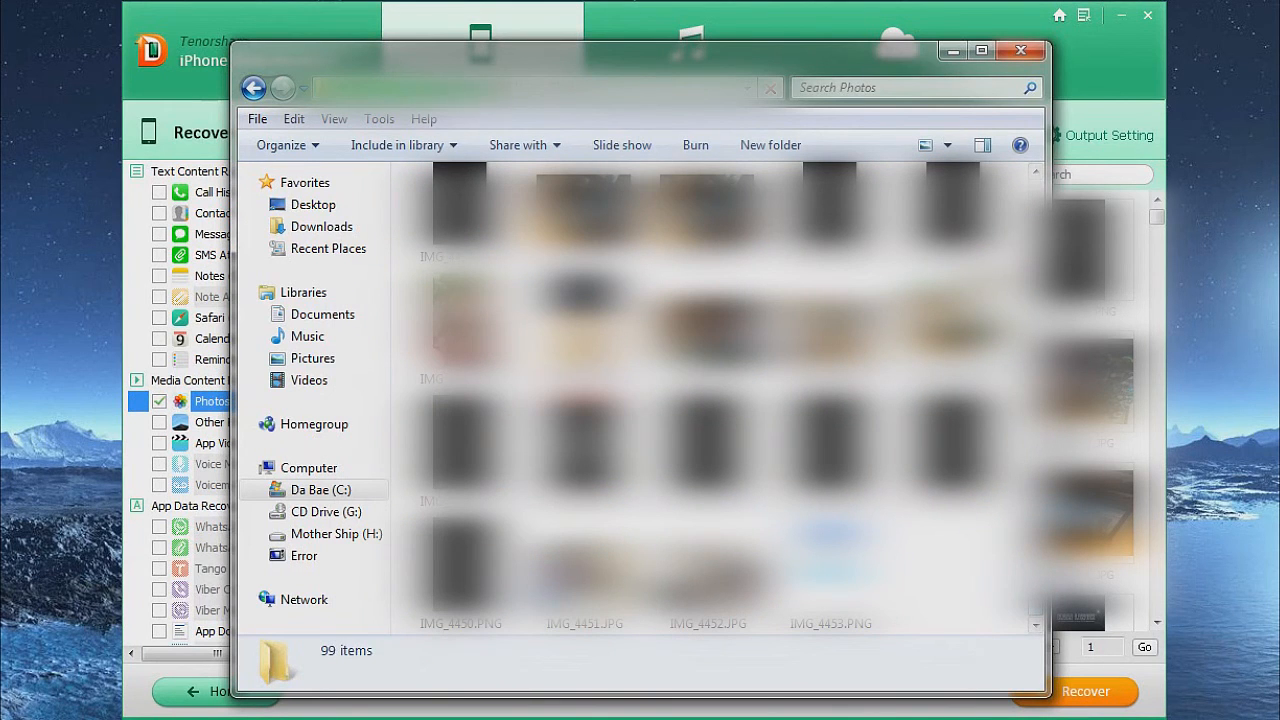
mouse_move(1020, 52)
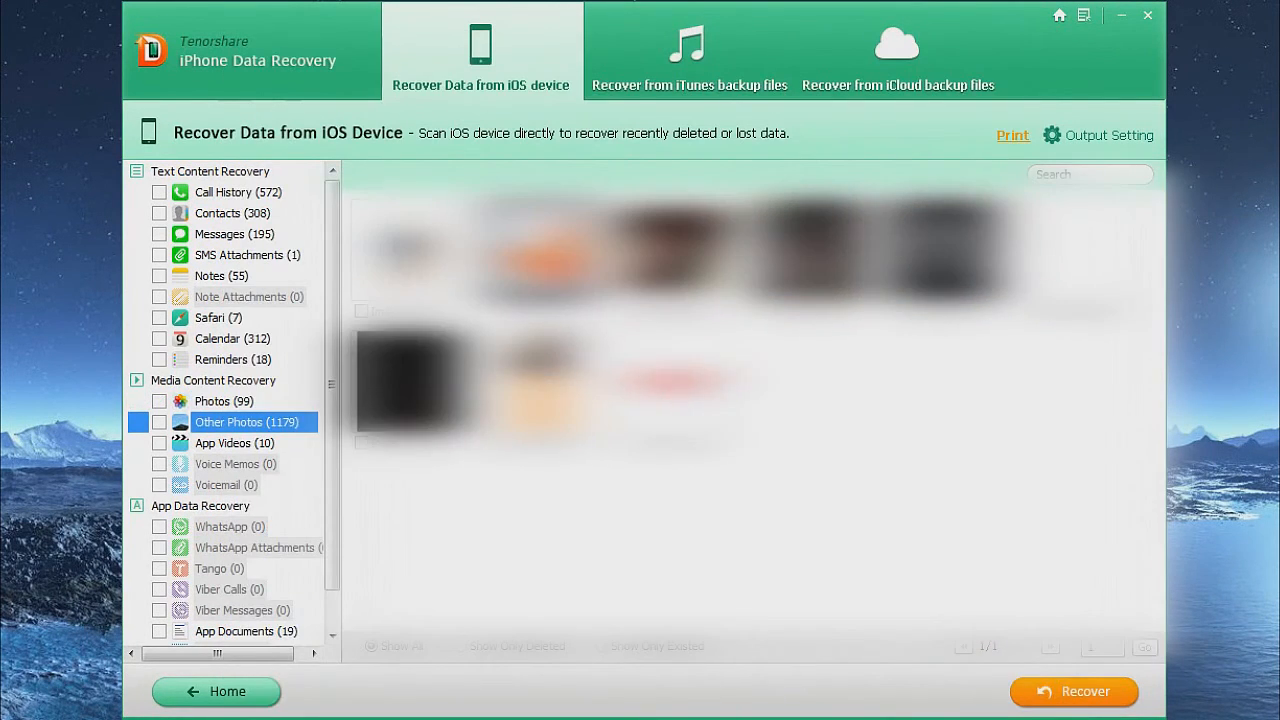
Browse the Other Photos thumbnails, then show the three recovered App Videos clips
scroll(down, 3)
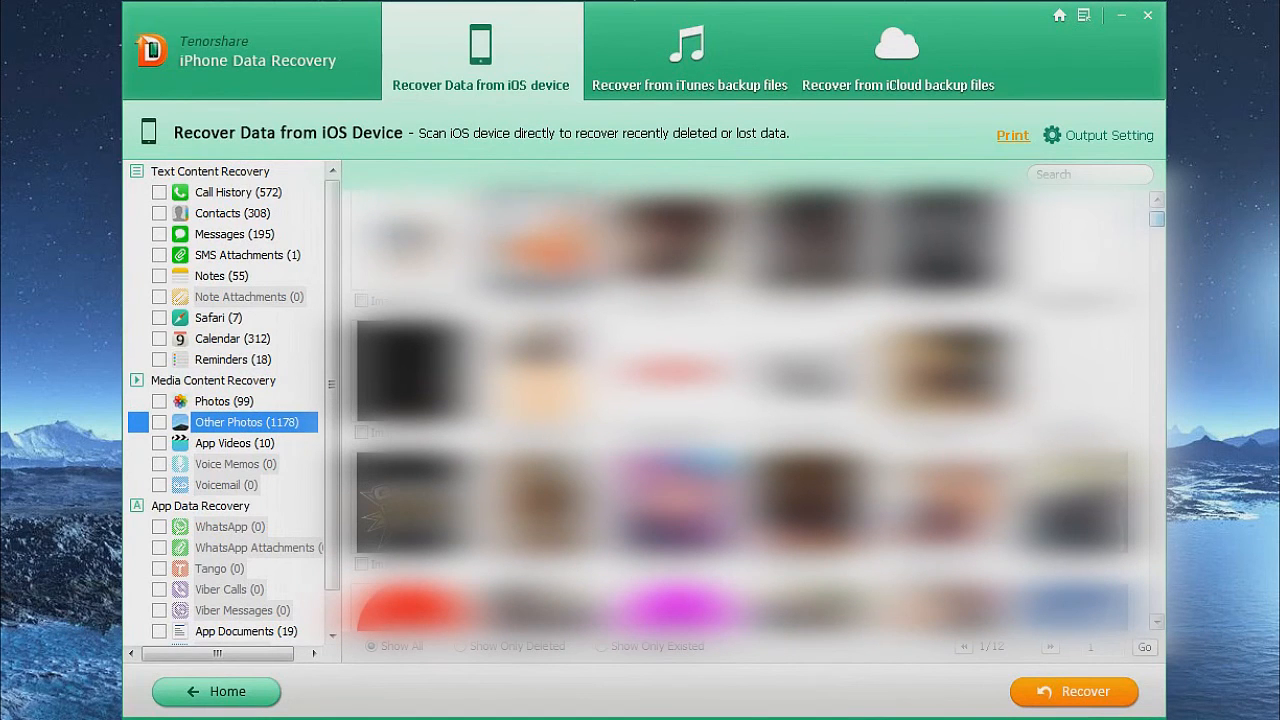
scroll(down, 3)
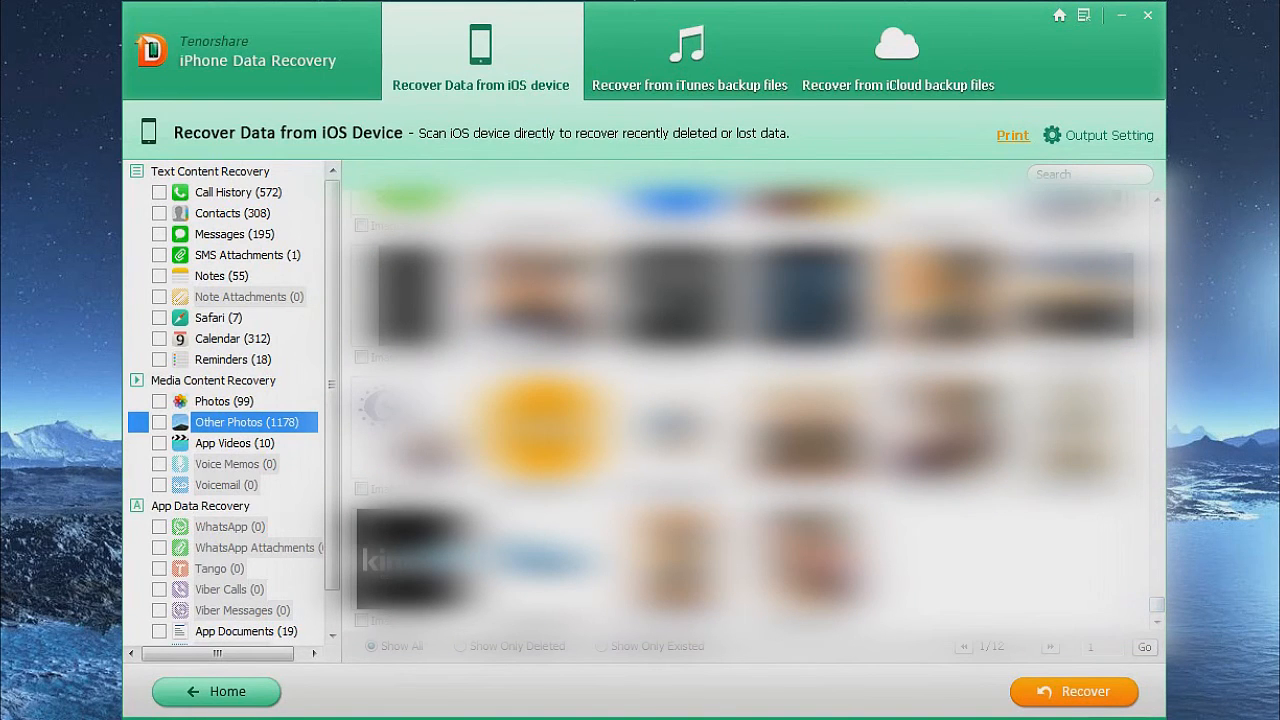
click(224, 444)
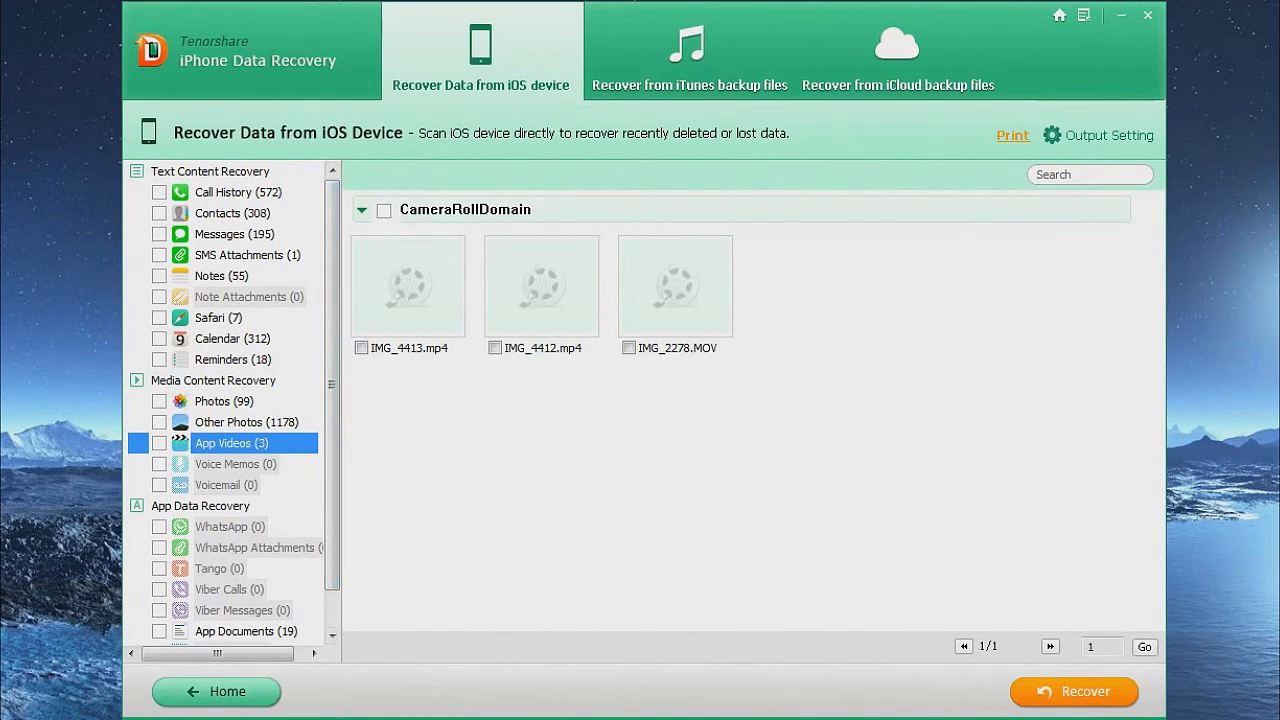
View the empty Voice Memos and Voicemail categories with zero recovered items
scroll(down, 3)
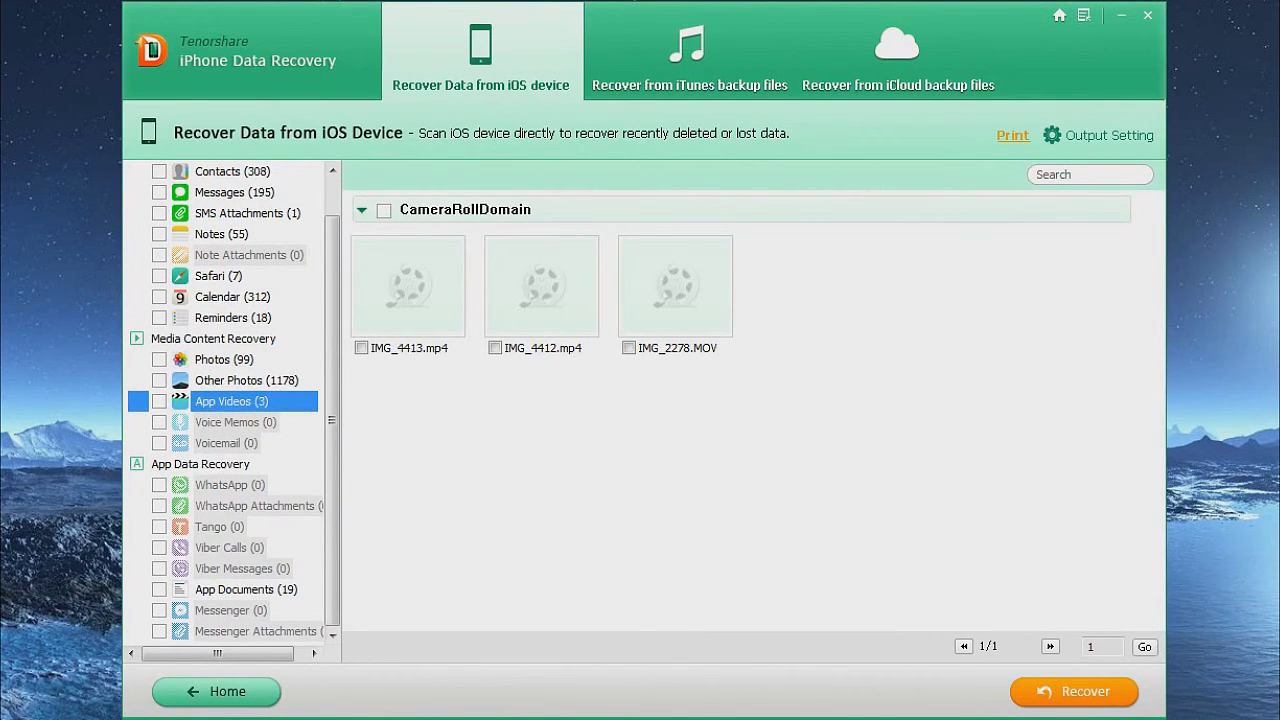
click(236, 420)
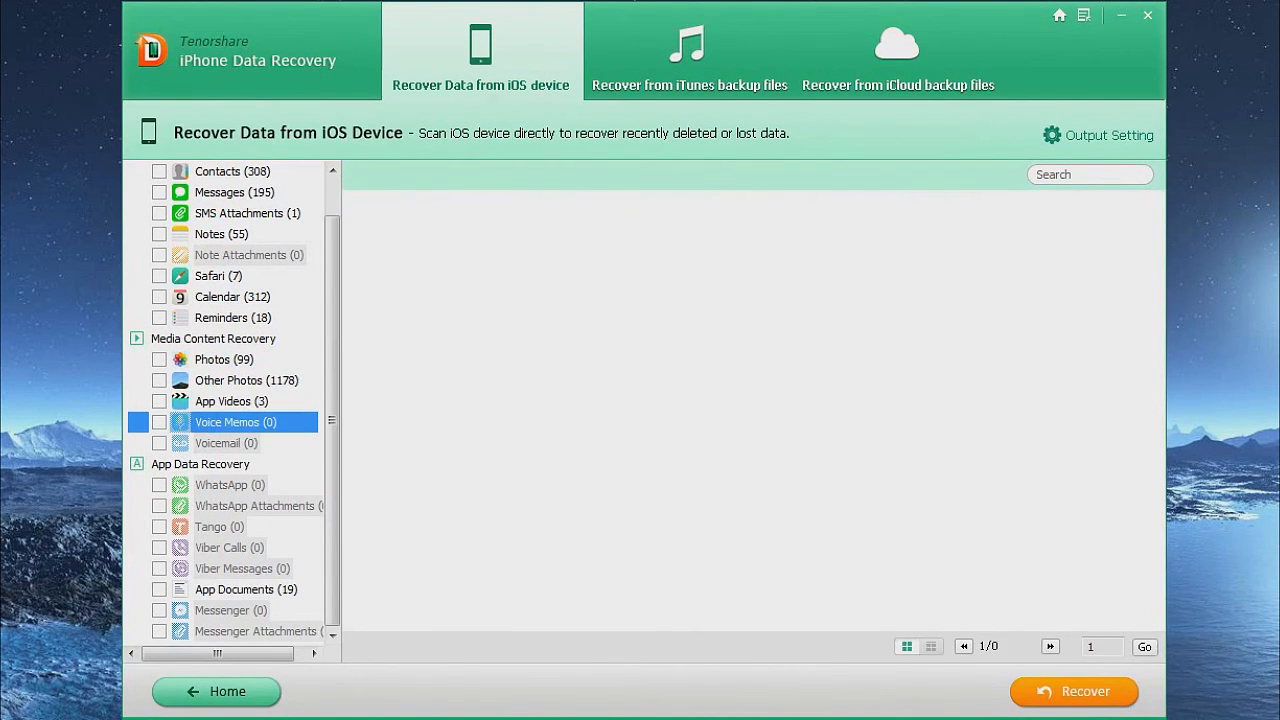
click(226, 444)
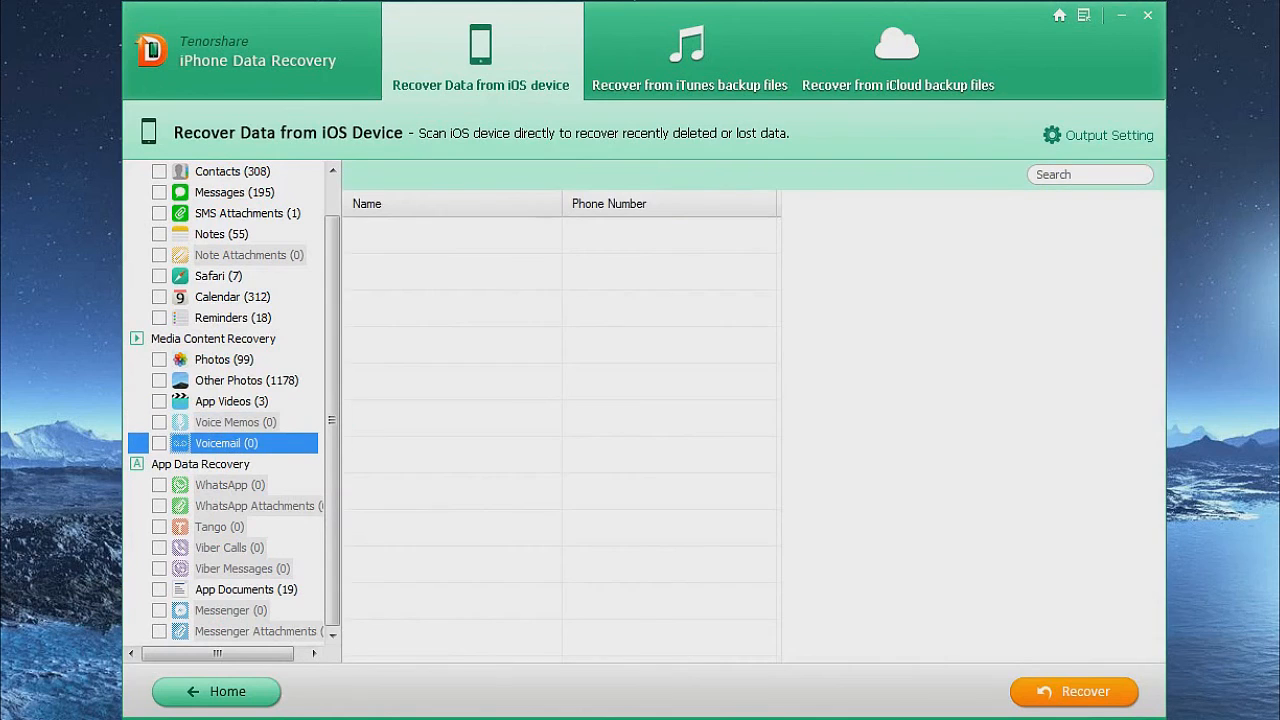